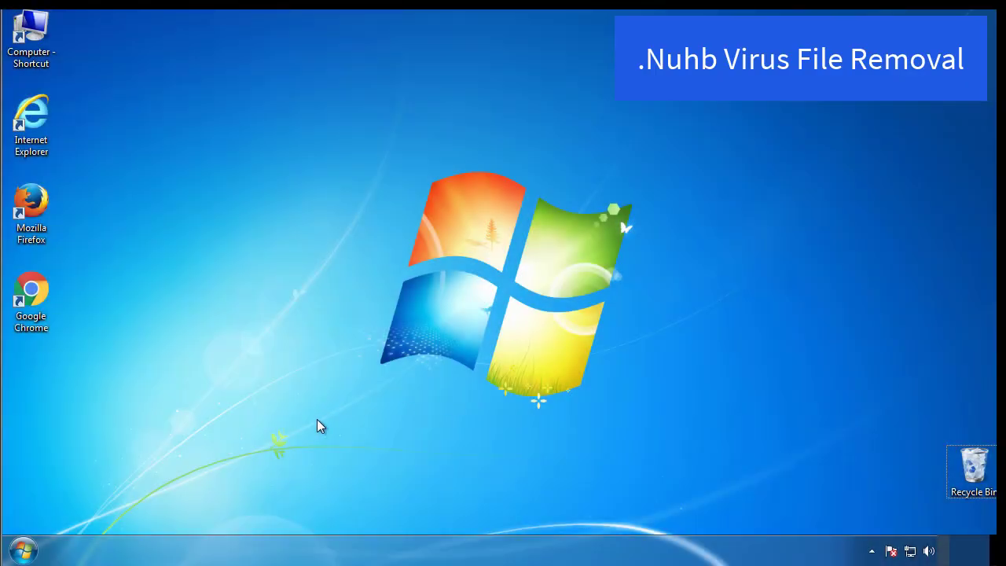
- Enable Safe boot (Minimal) via msconfig's Boot settings and restart the computer
click(22, 549)
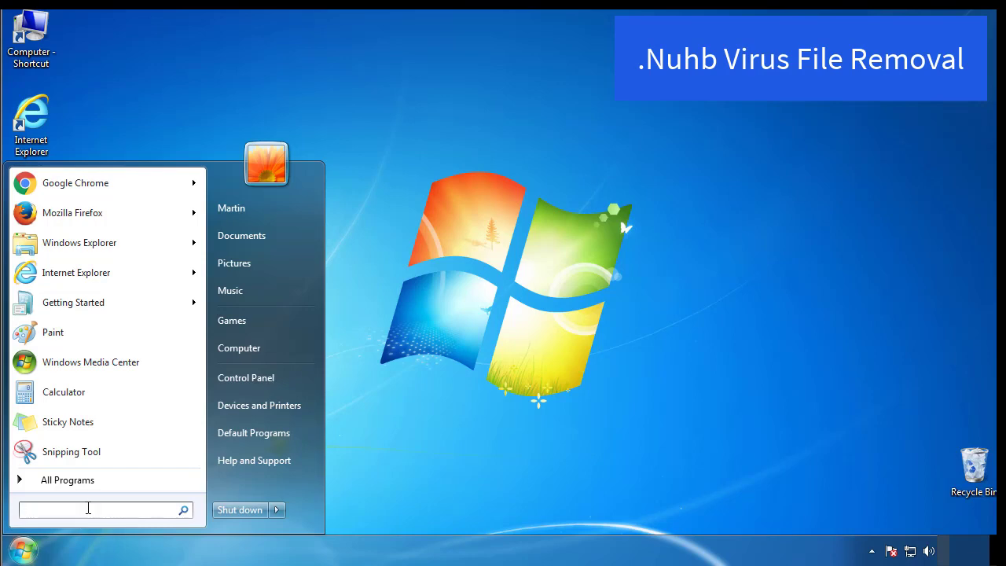
text(mscon)
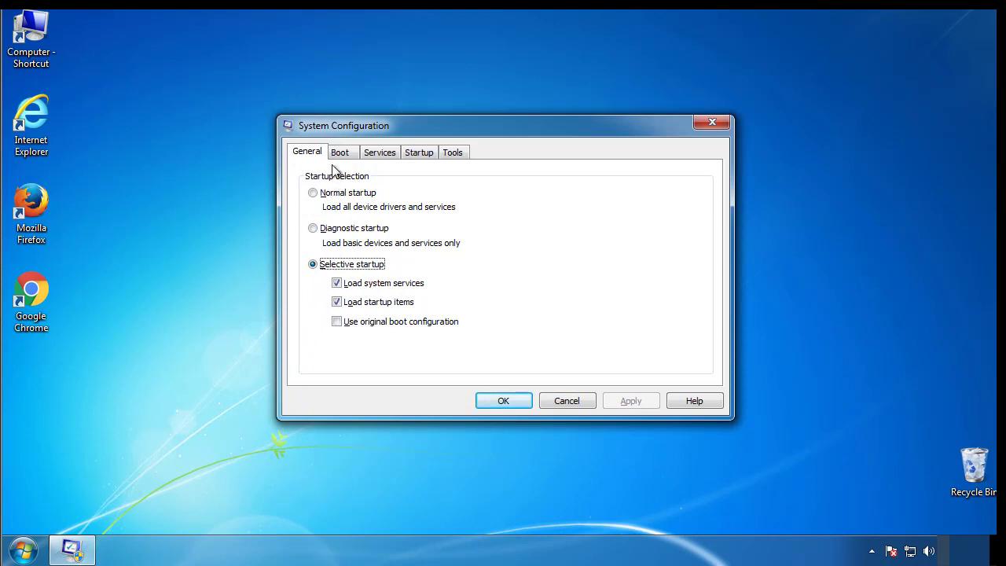
click(343, 151)
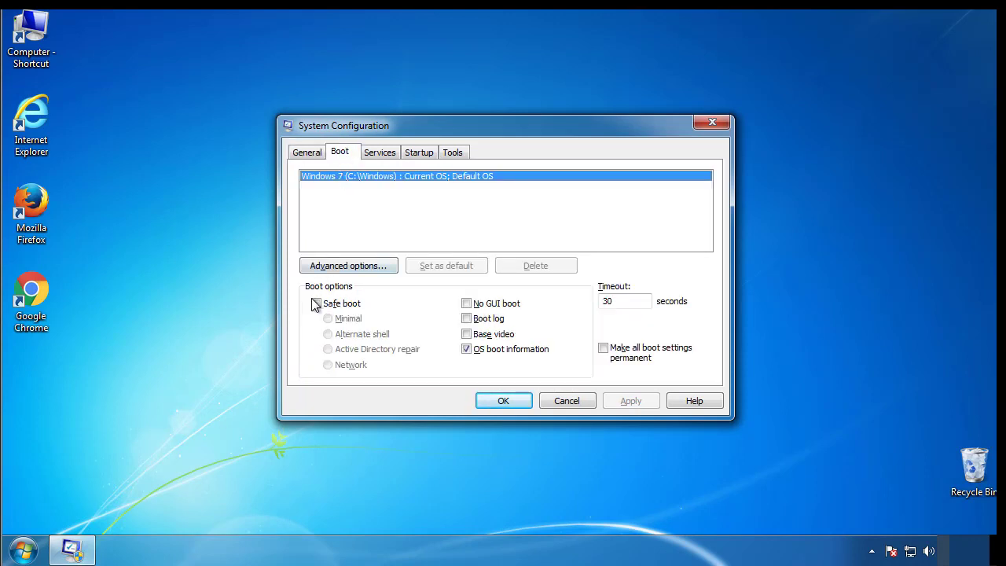
click(314, 303)
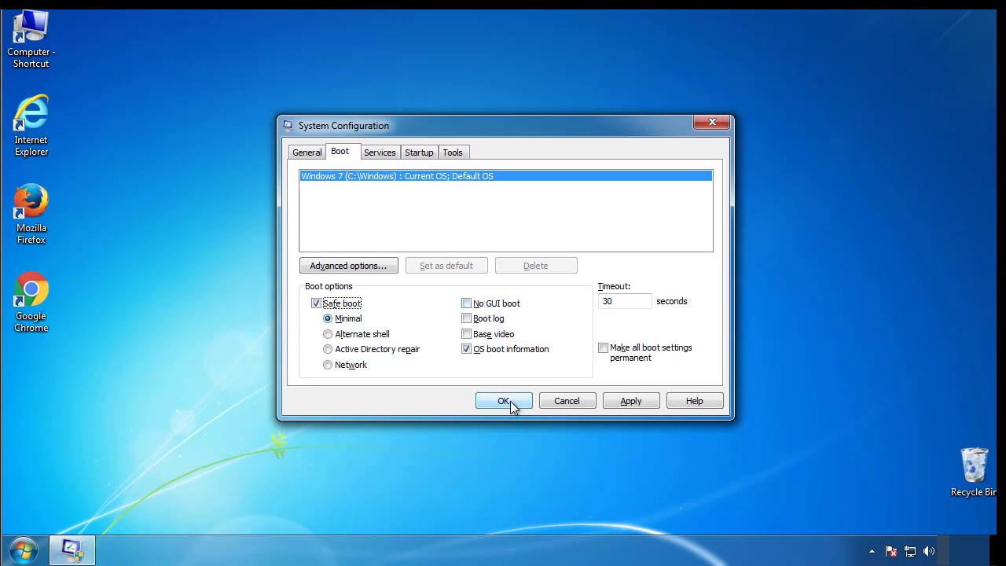
click(503, 401)
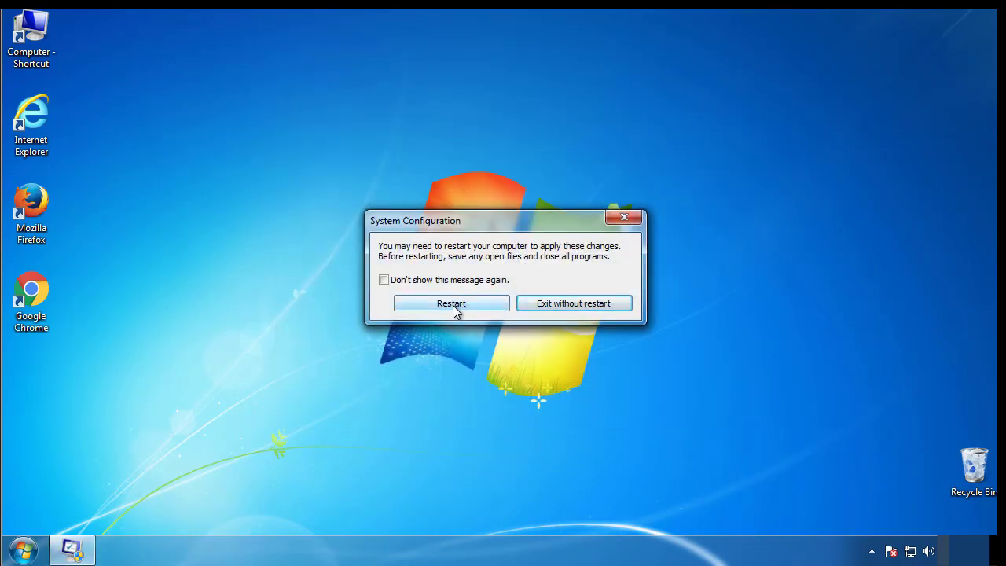
click(451, 302)
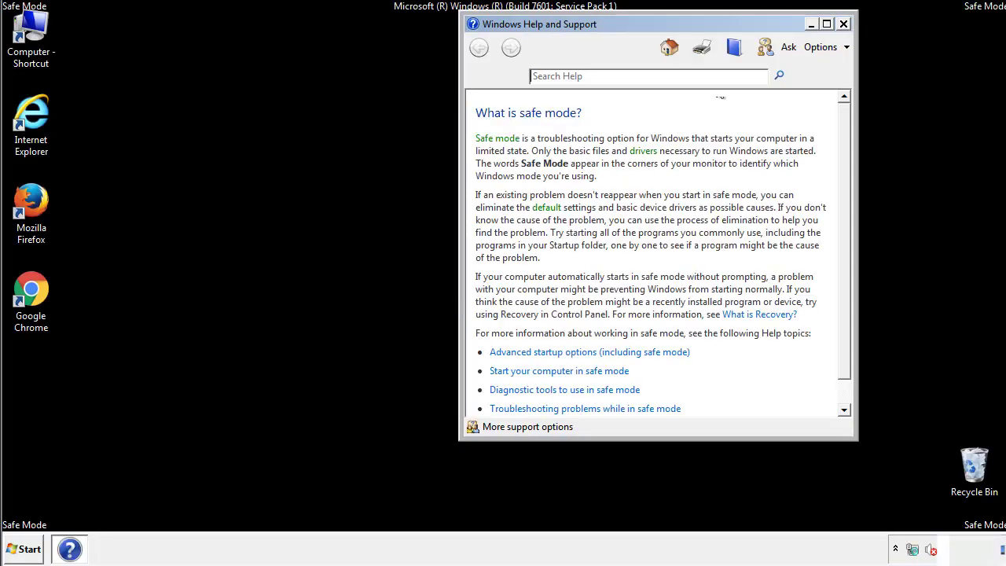
- Close the Safe Mode help, reach Control Panel and review Folder Options' View settings
click(846, 22)
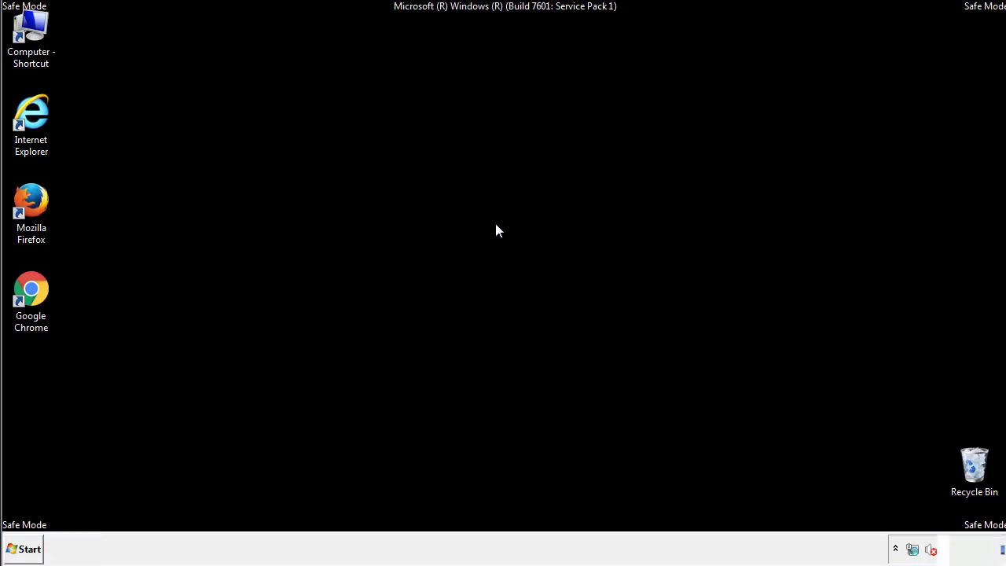
click(29, 547)
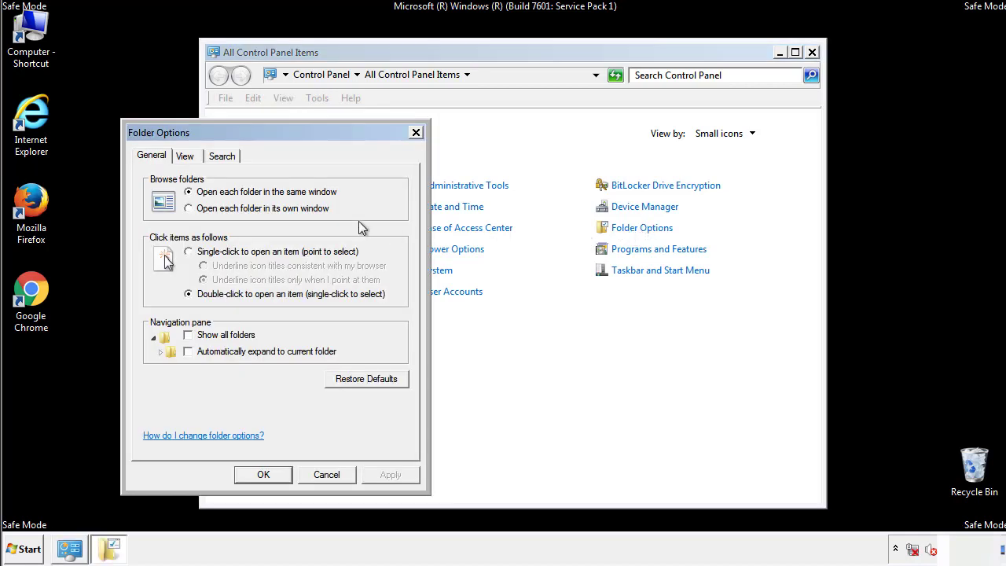
click(186, 156)
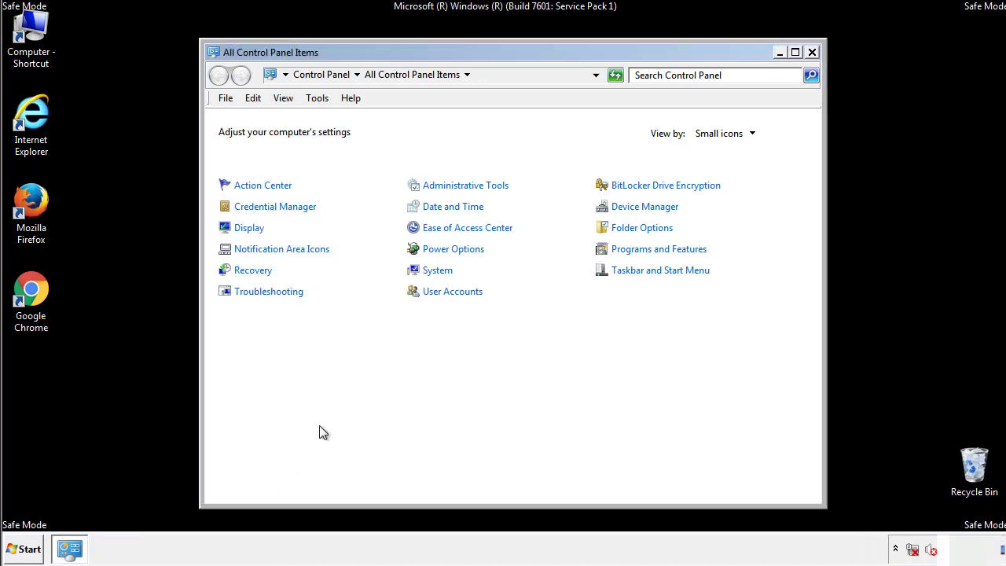
- Browse from C:\Windows through System32 and drivers into the etc folder
click(812, 52)
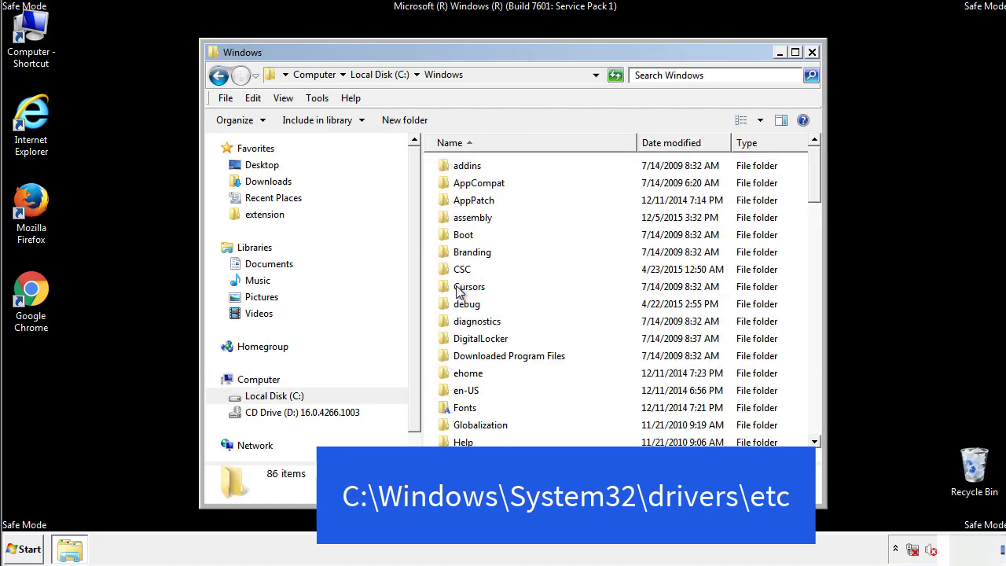
scroll(down, 3)
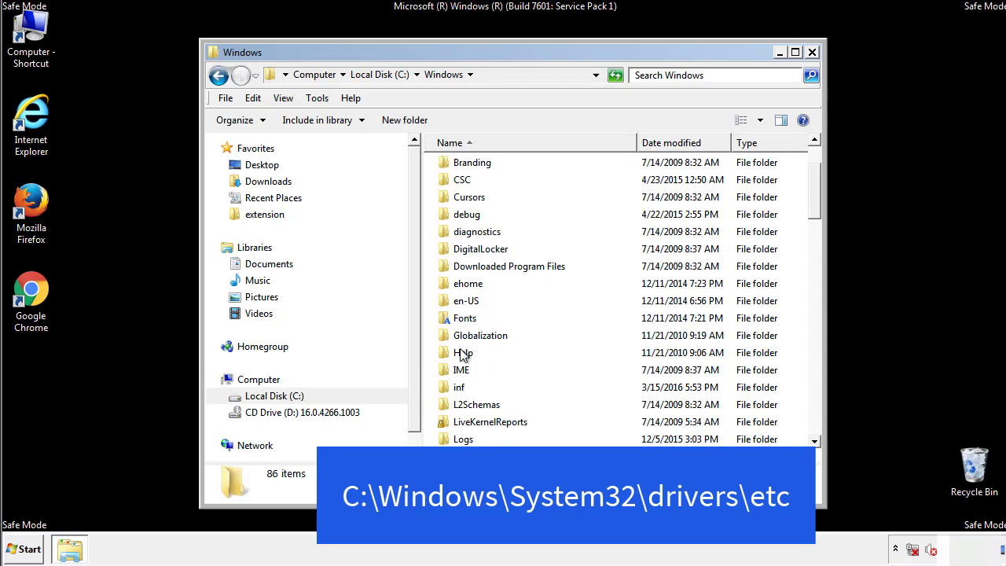
scroll(down, 3)
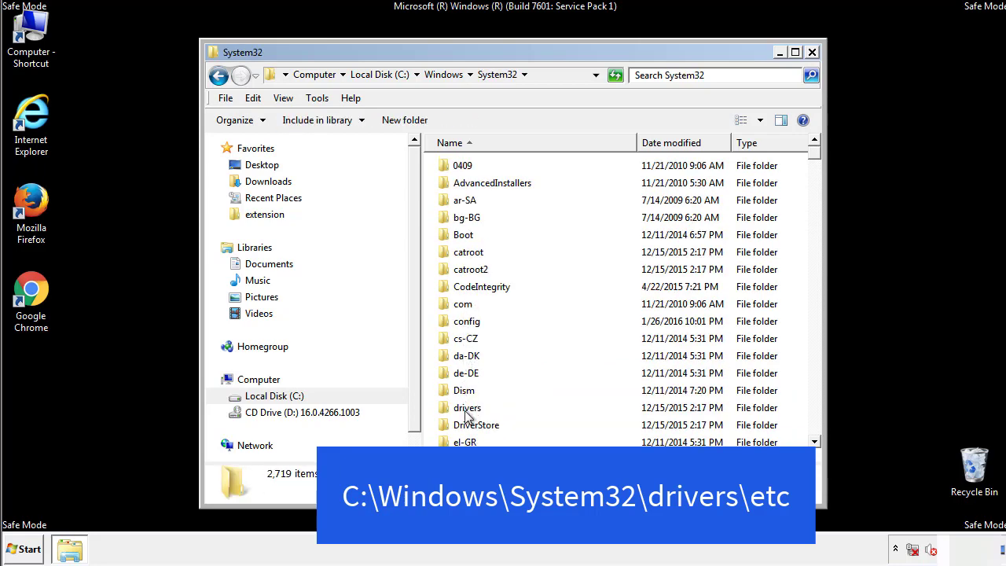
double_click(467, 407)
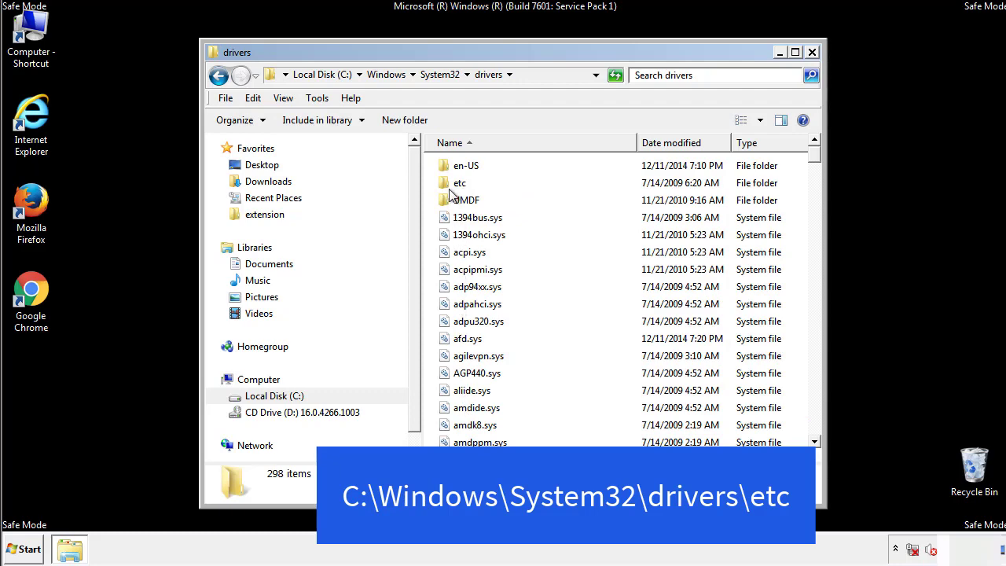
double_click(459, 182)
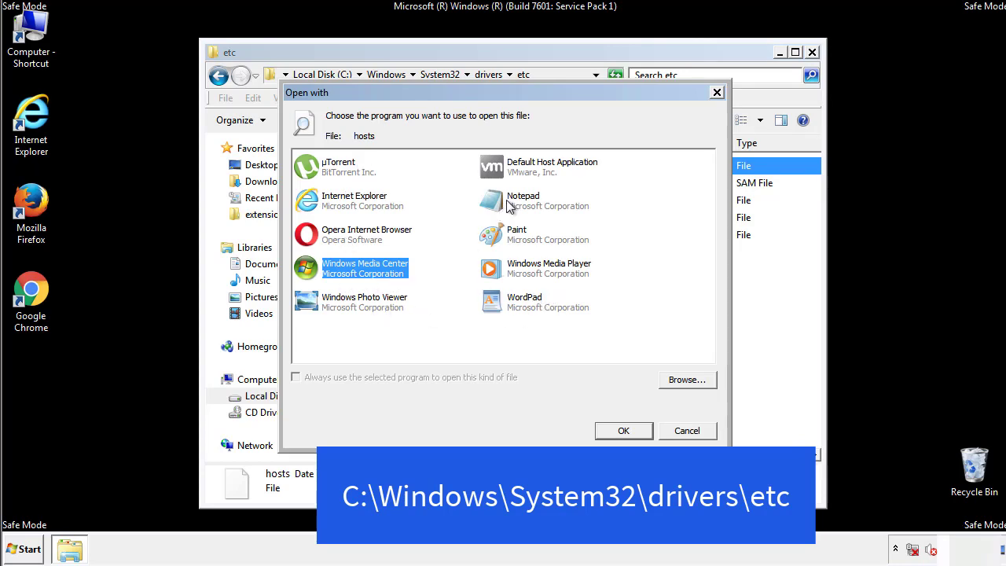
- Delete the four redirect lines at the end of hosts in Notepad, then close both windows
click(623, 431)
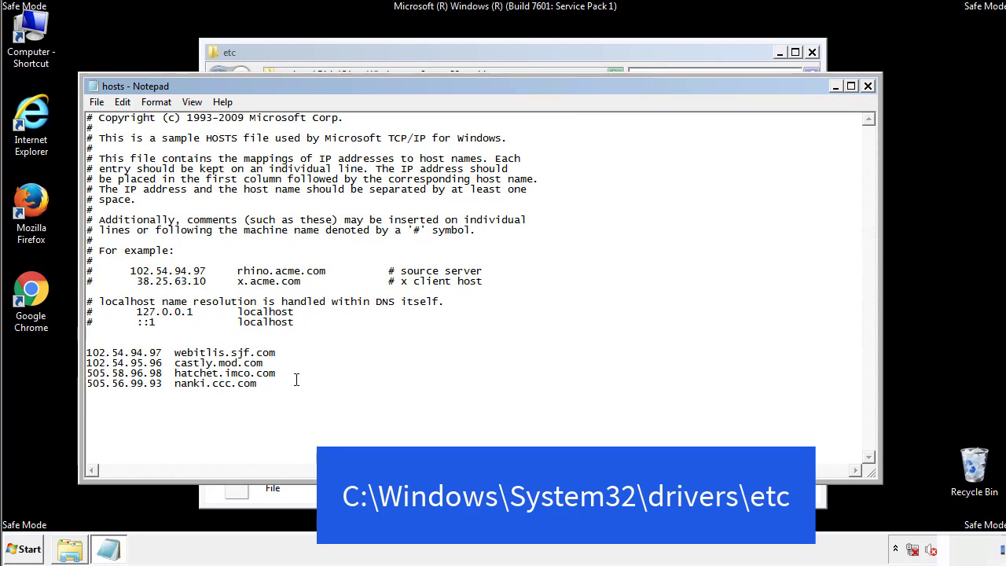
drag(87, 352, 276, 383)
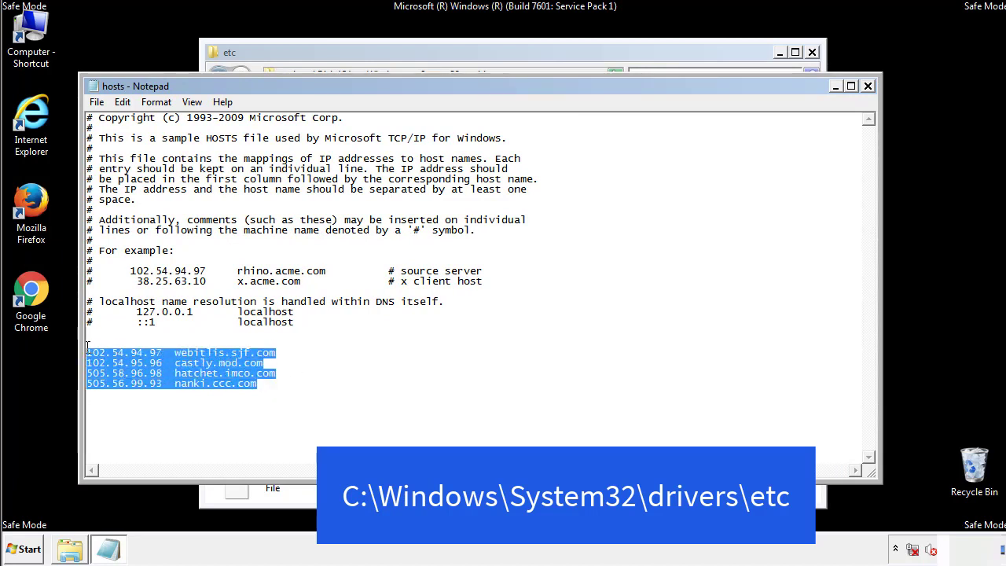
key(Delete)
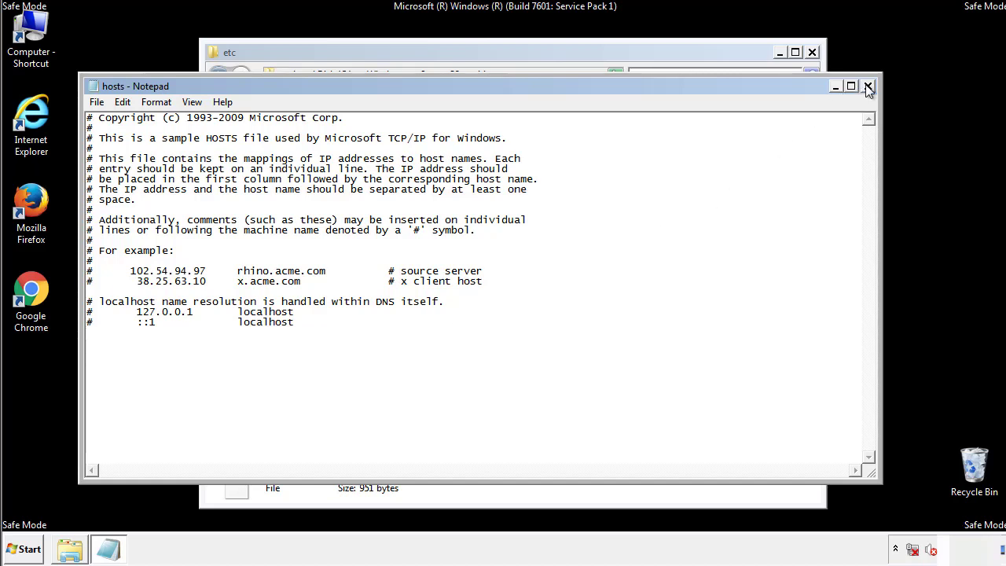
click(868, 85)
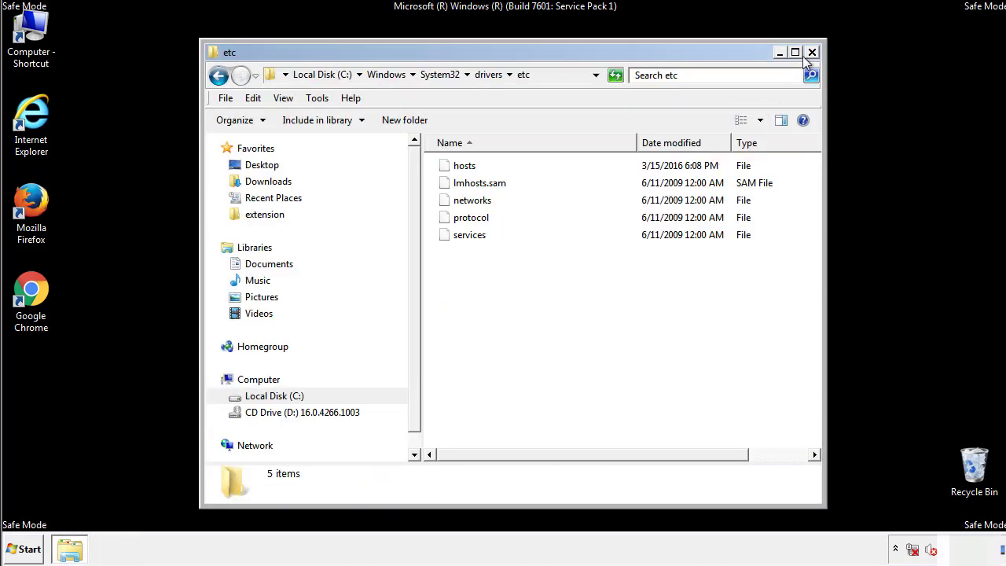
click(811, 51)
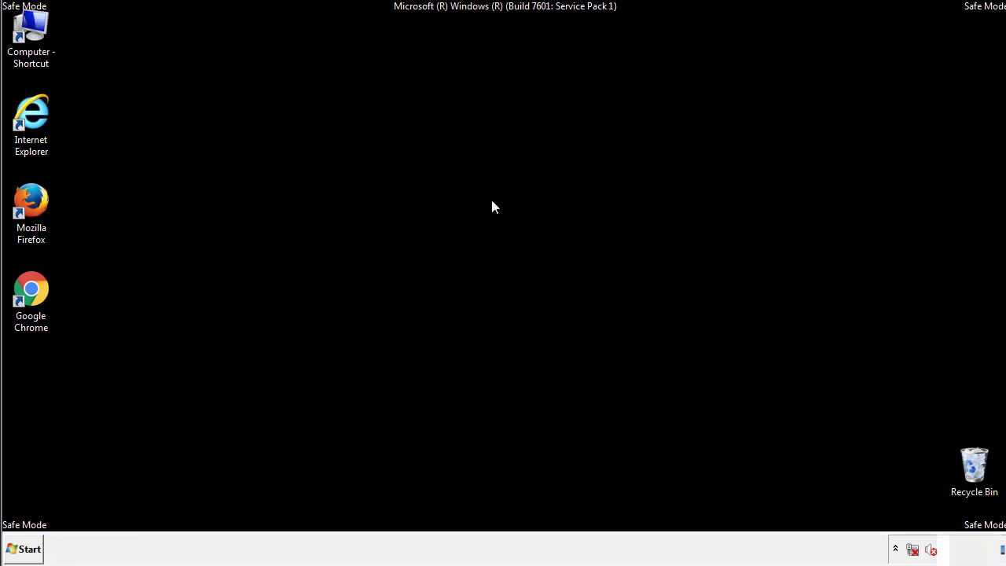
- Delete the four suspicious Startup files to the Recycle Bin, keeping Adobe, OneDrive and RealTech
click(27, 547)
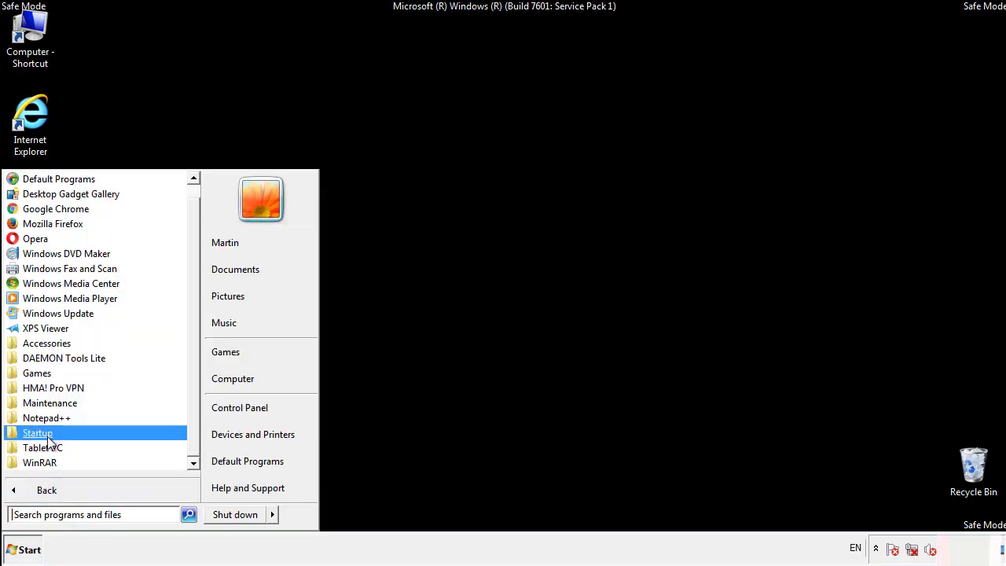
right_click(38, 432)
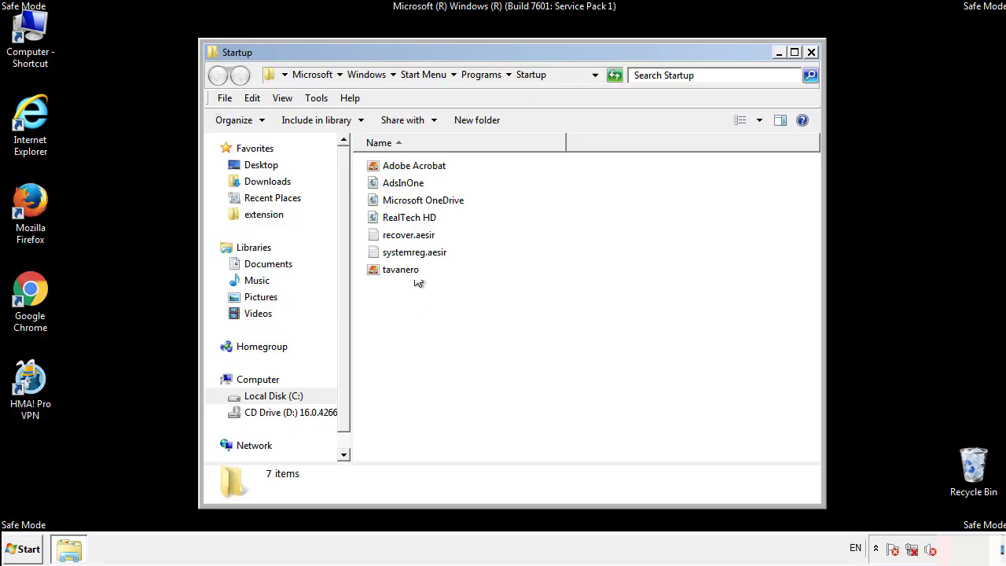
click(406, 182)
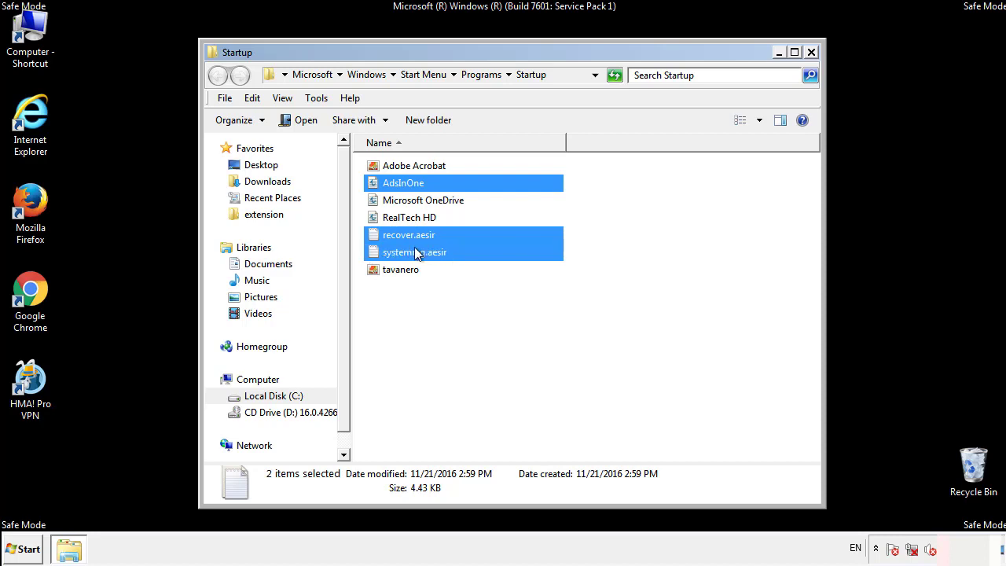
right_click(401, 268)
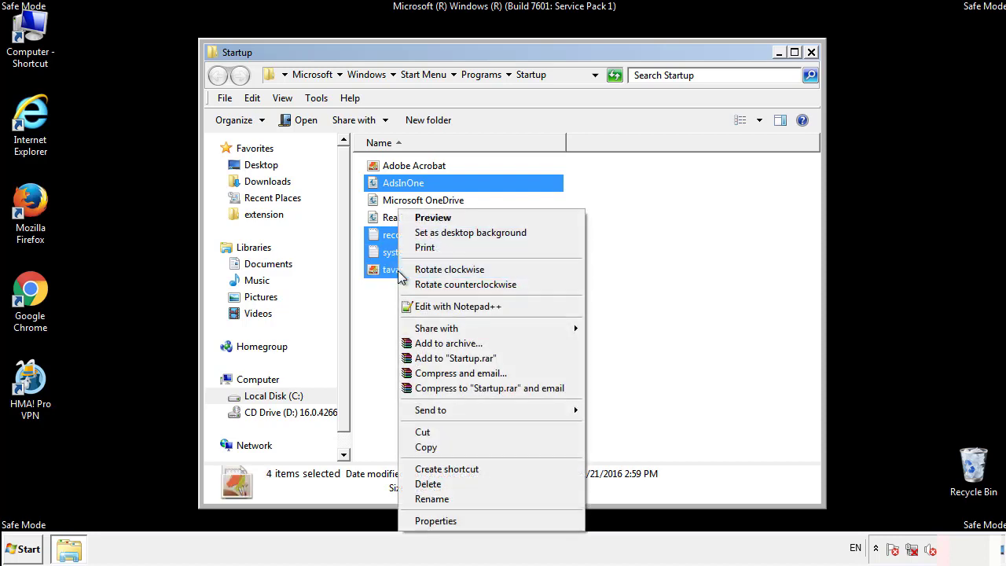
click(433, 484)
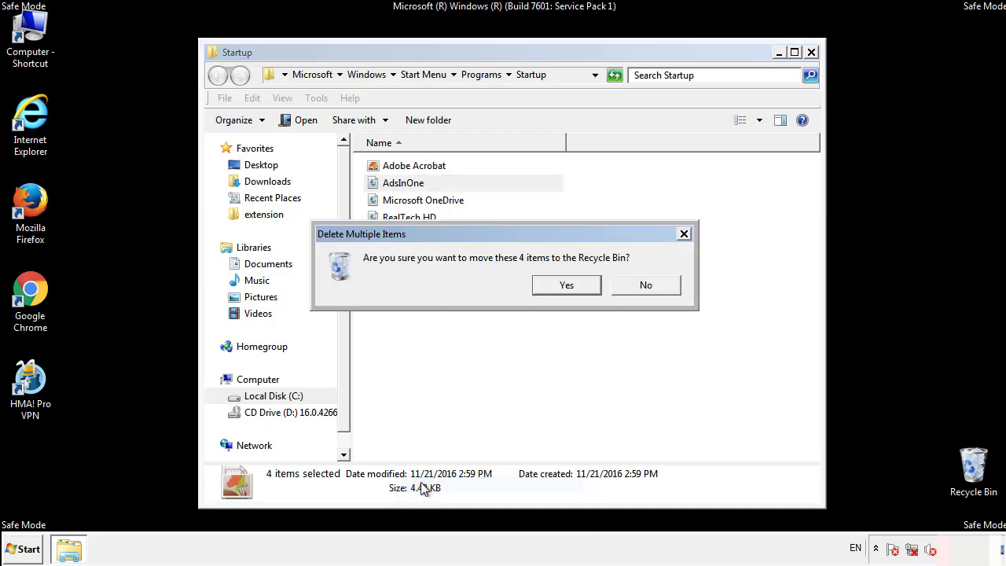
click(566, 285)
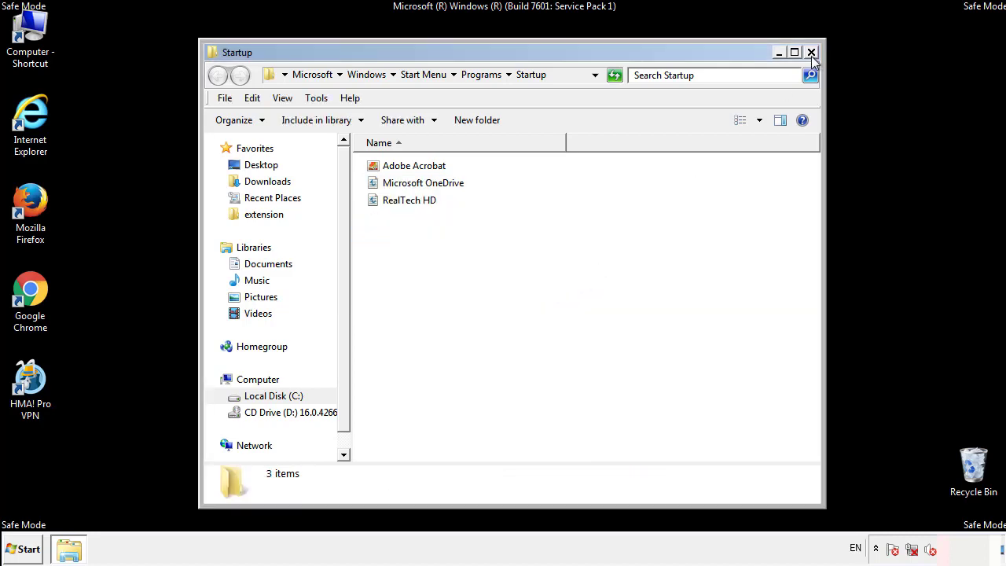
click(811, 51)
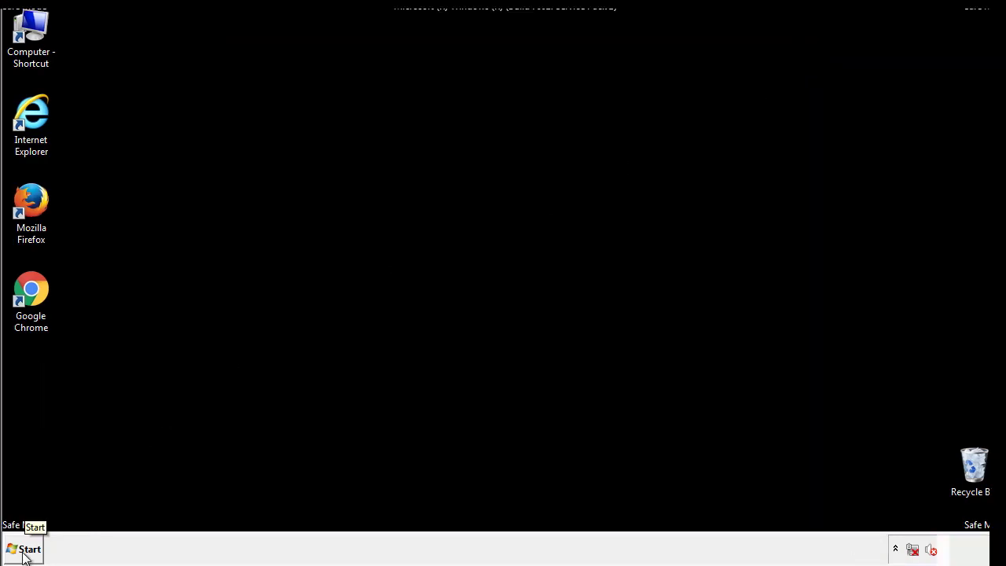
- Launch regedit and expand HKLM > SOFTWARE > Microsoft > Windows > CurrentVersion
click(25, 549)
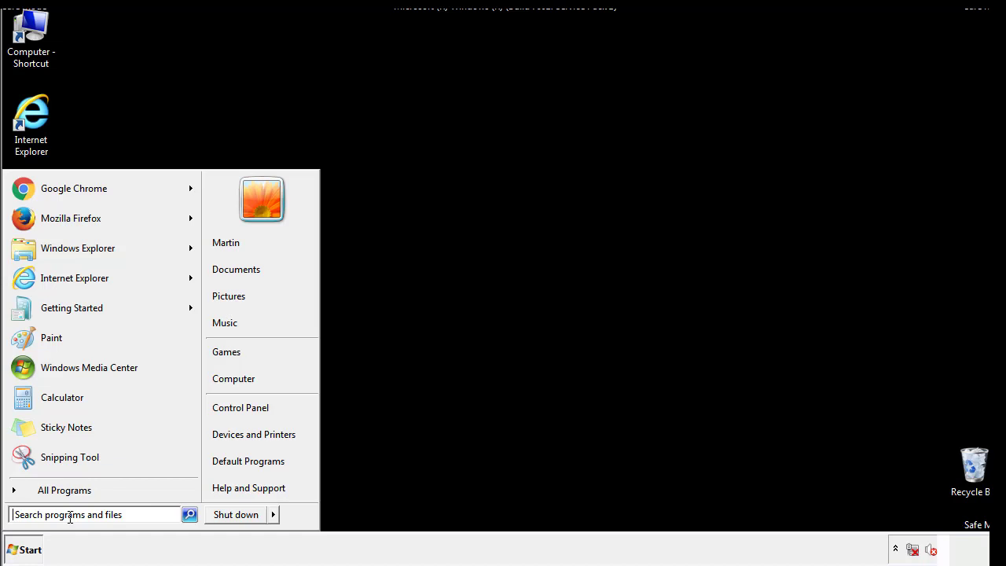
text(reged)
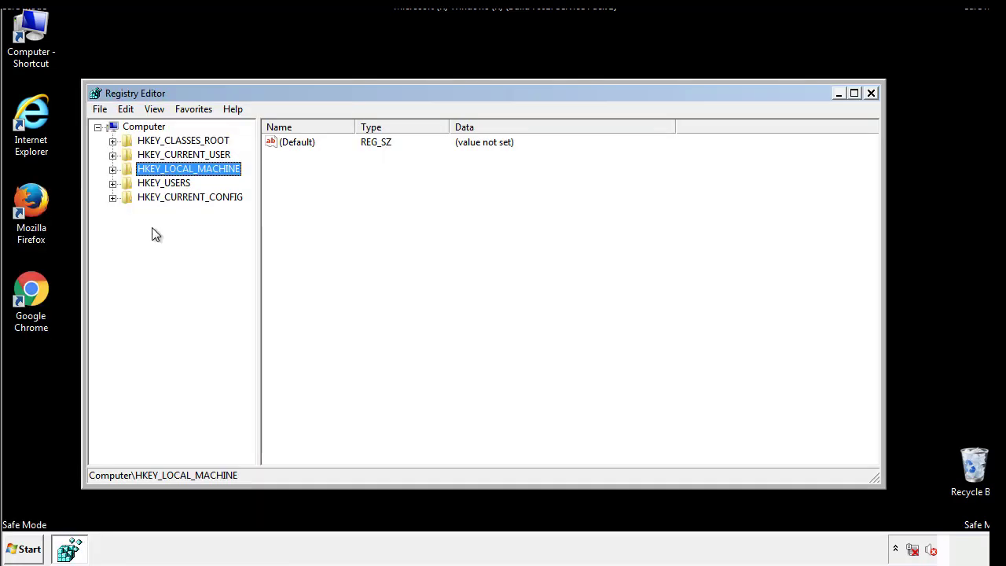
click(114, 168)
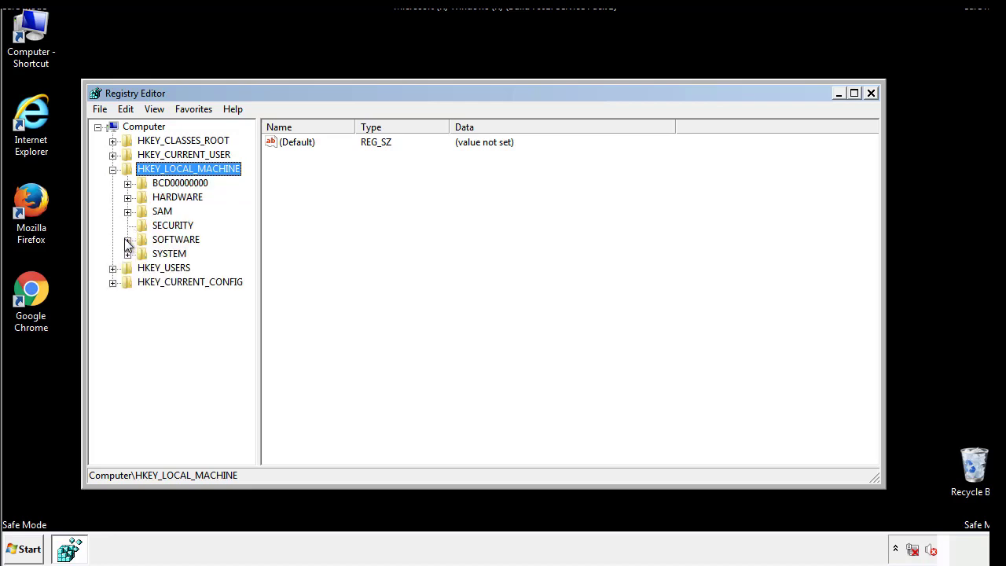
click(127, 239)
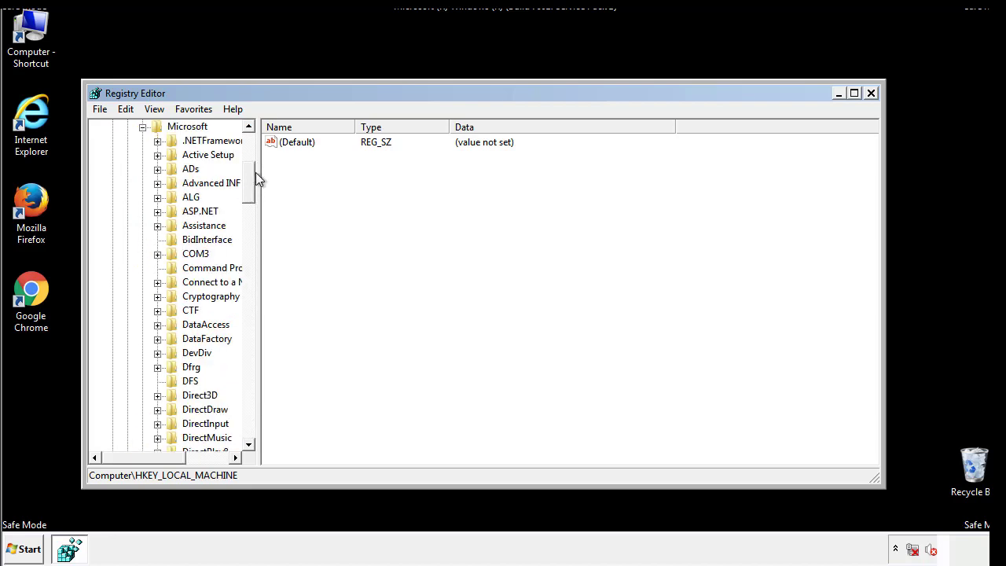
scroll(down, 3)
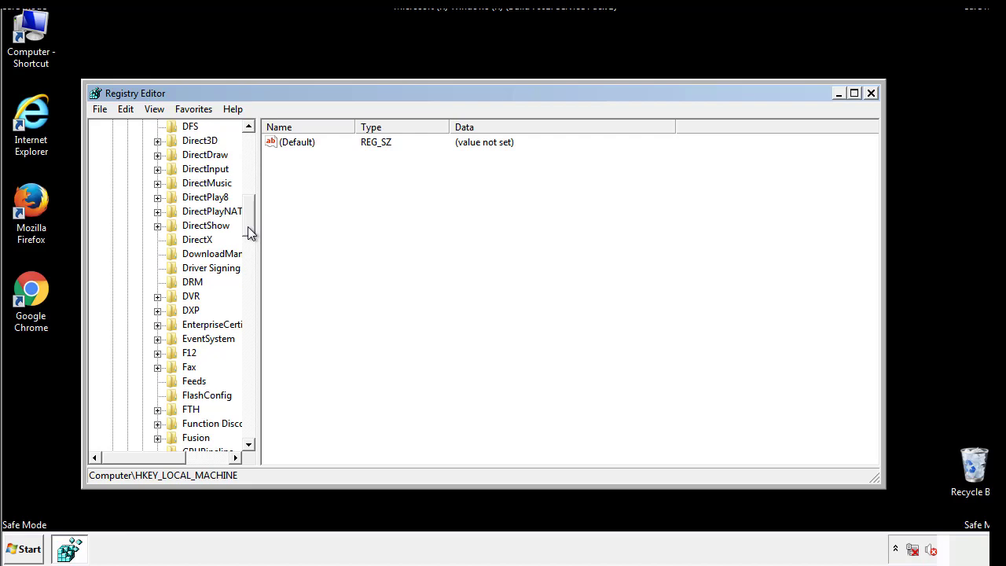
scroll(down, 3)
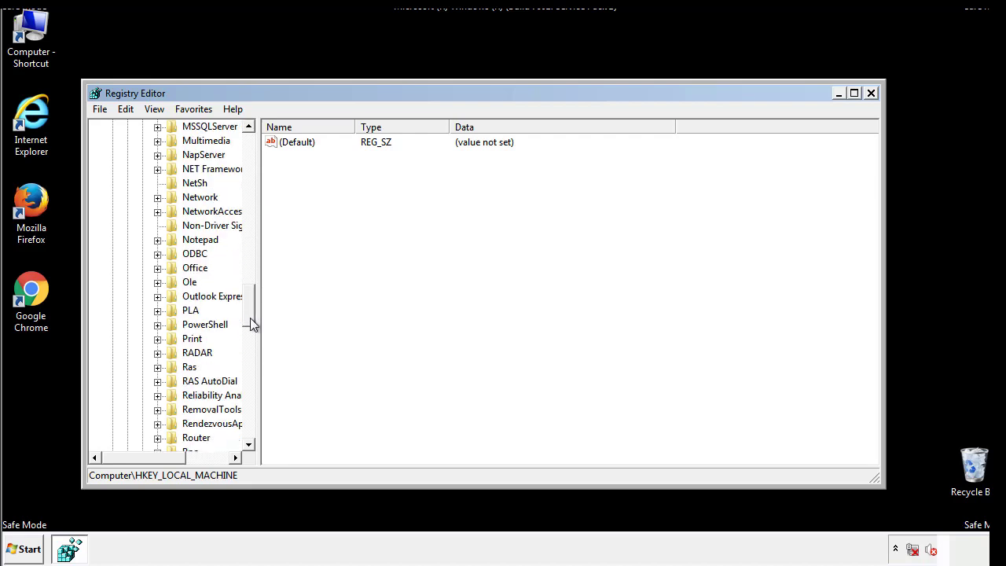
scroll(down, 3)
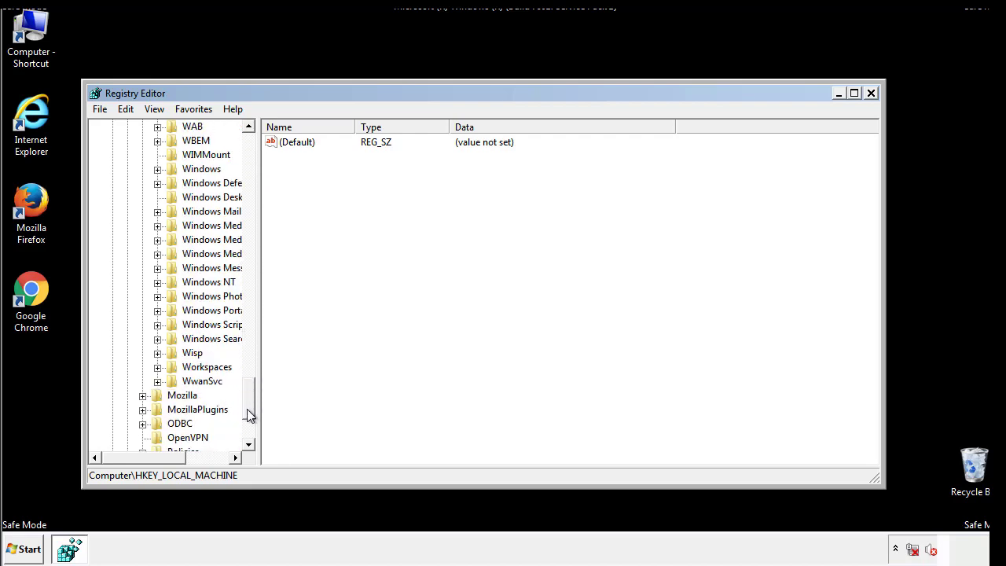
click(157, 239)
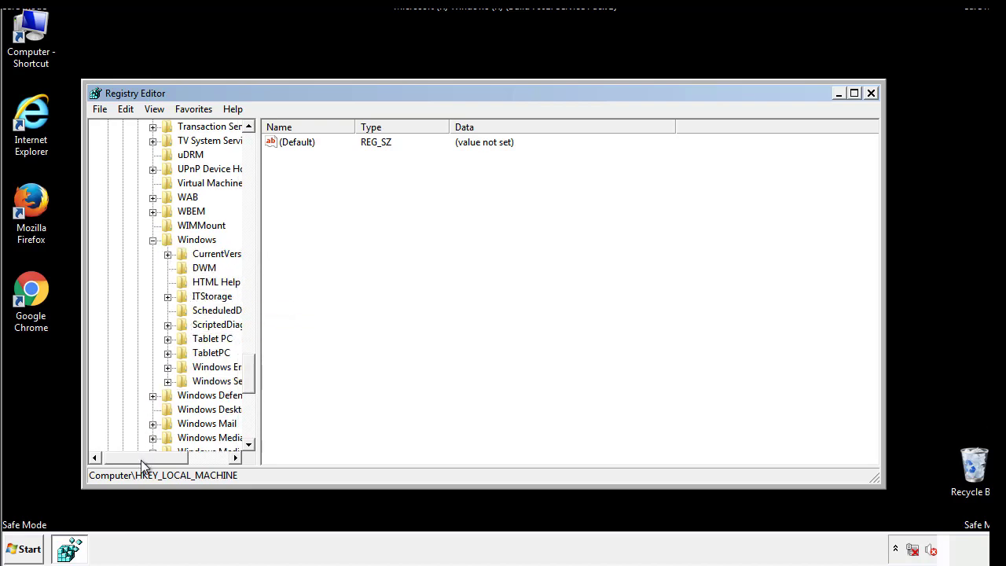
click(166, 253)
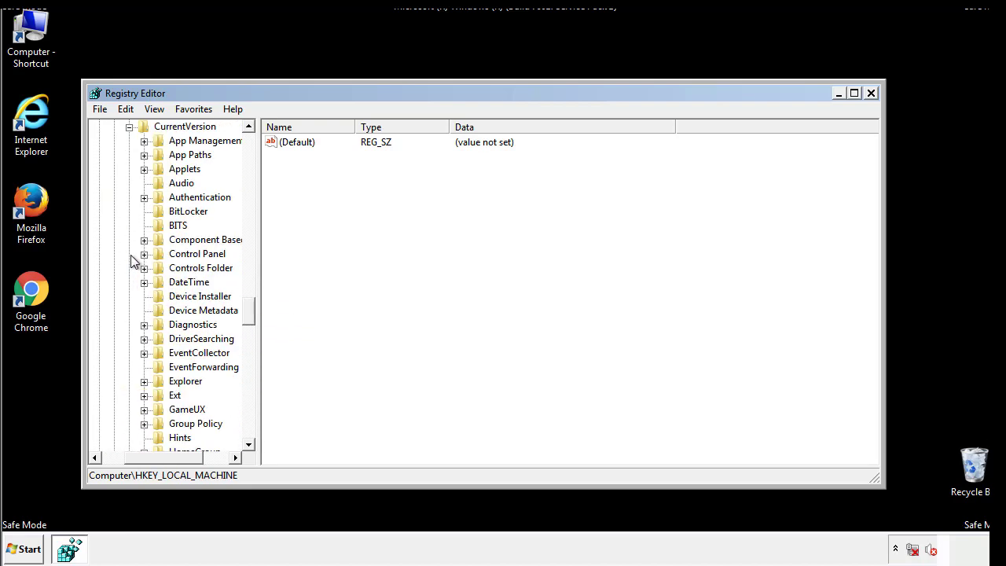
scroll(down, 3)
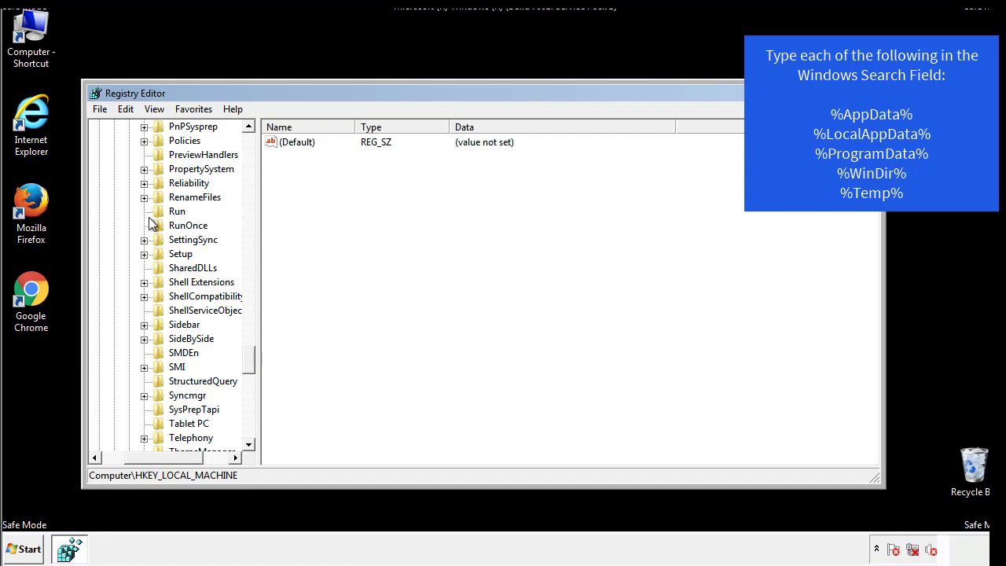
- Delete the tappi.loc value from the Run key, leaving the default and VMware entries
click(176, 211)
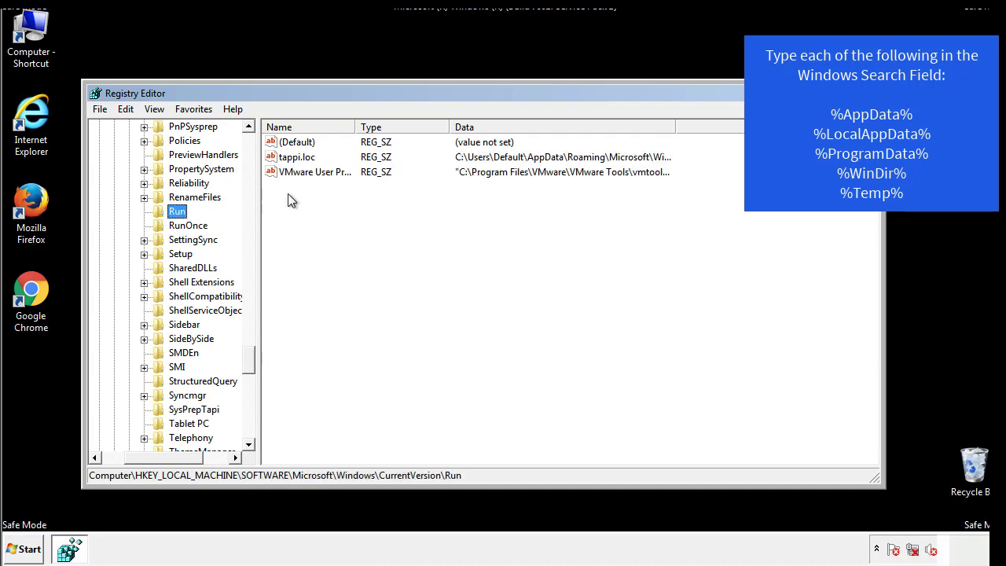
mouse_move(647, 171)
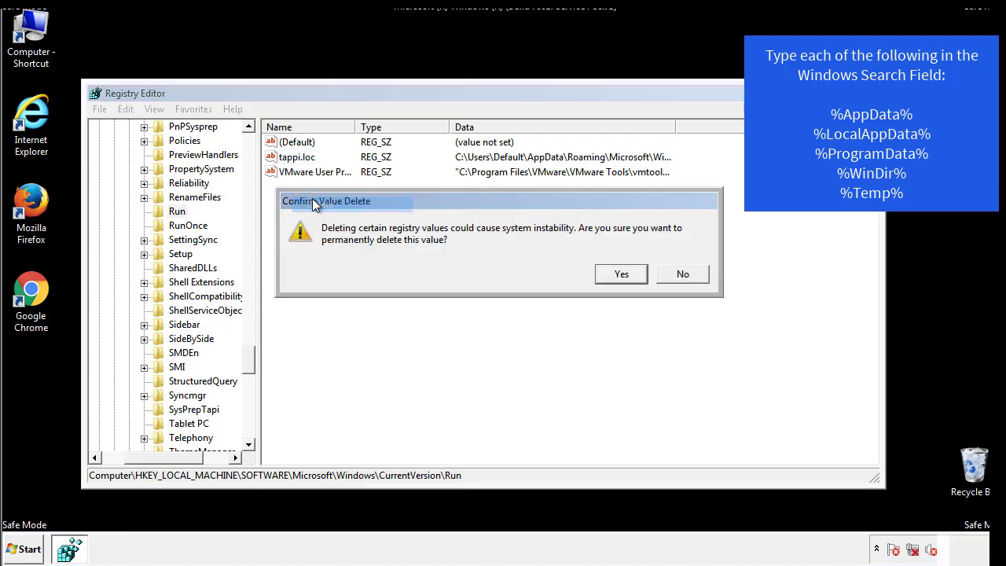
click(621, 274)
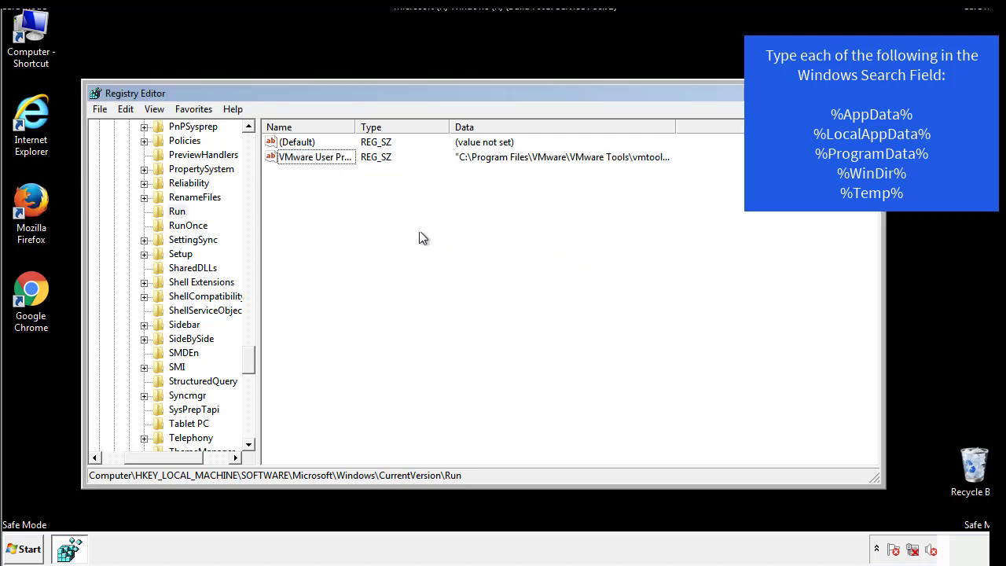
scroll(down, 3)
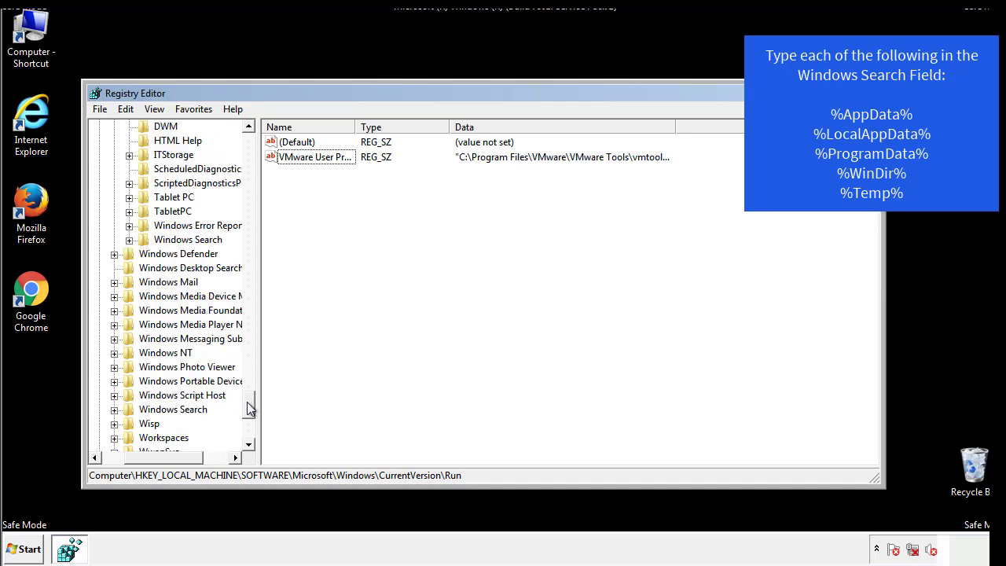
scroll(down, 3)
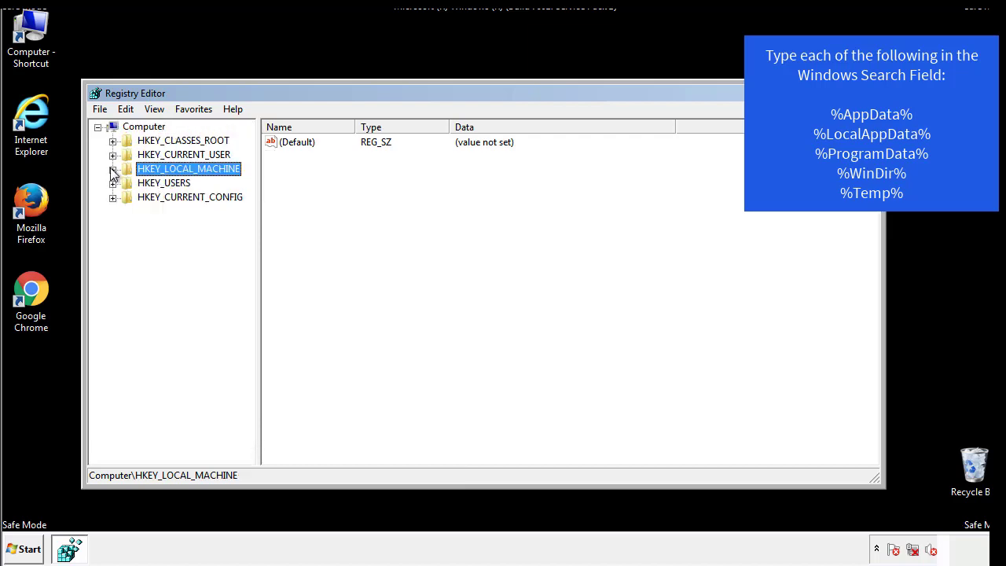
- Inspect HKCU's CurrentVersion Run key, holding only a DAEMON Tools value, then begin a registry search
click(114, 154)
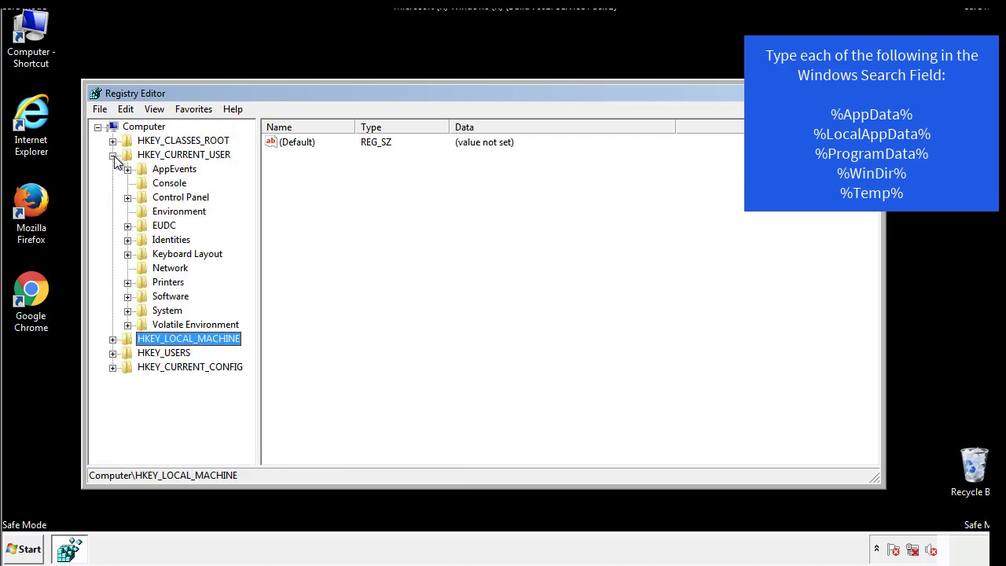
mouse_move(129, 253)
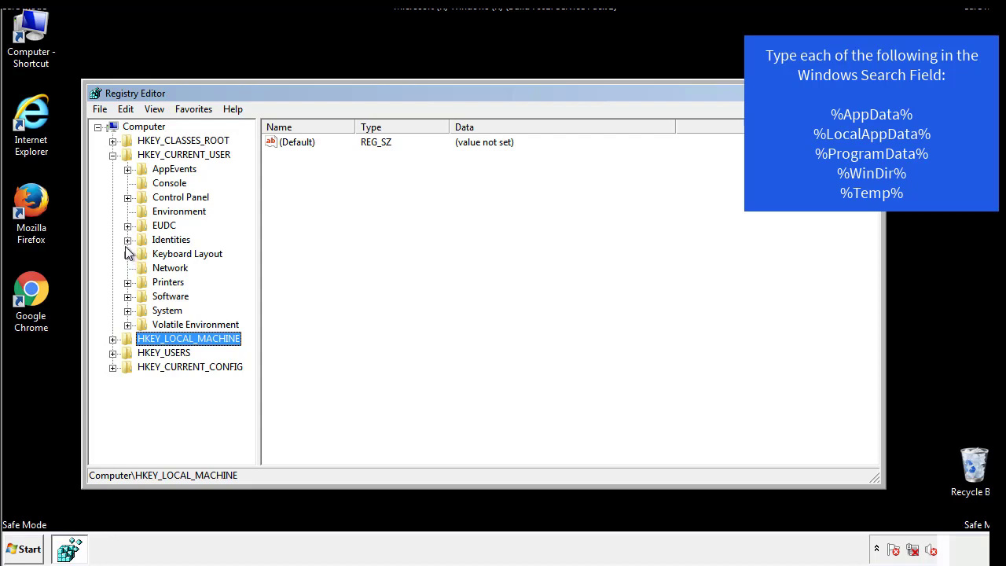
mouse_move(129, 261)
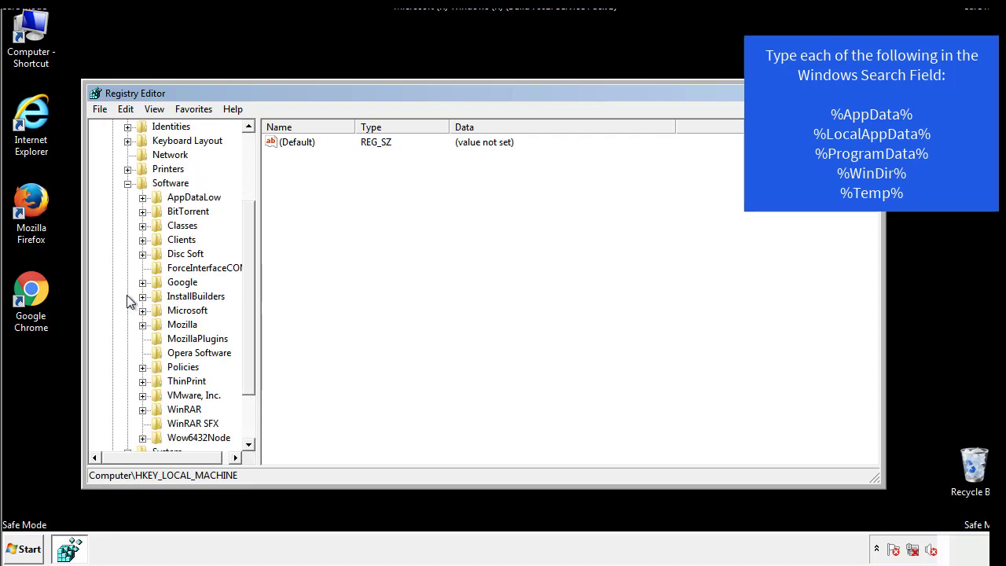
scroll(down, 3)
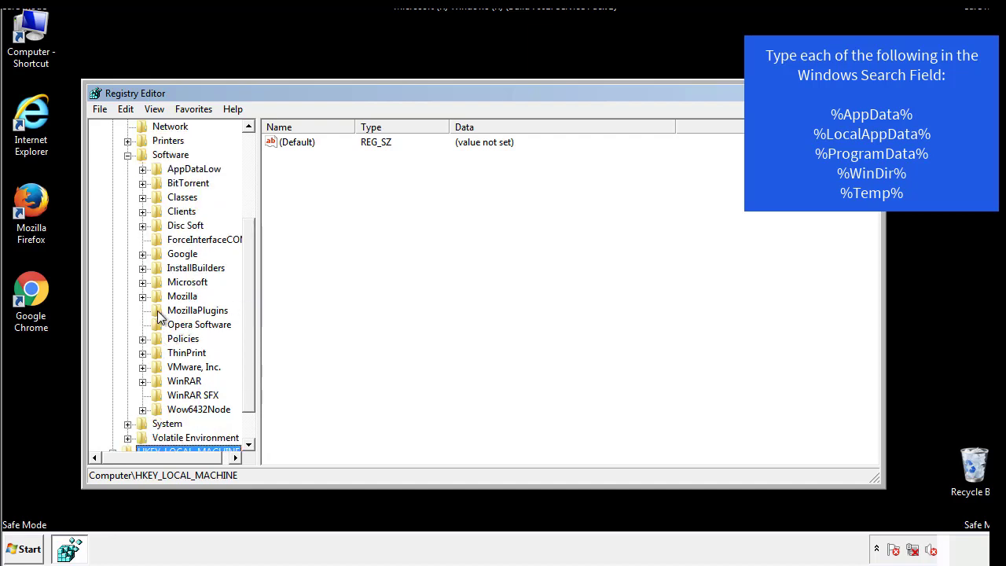
mouse_move(155, 213)
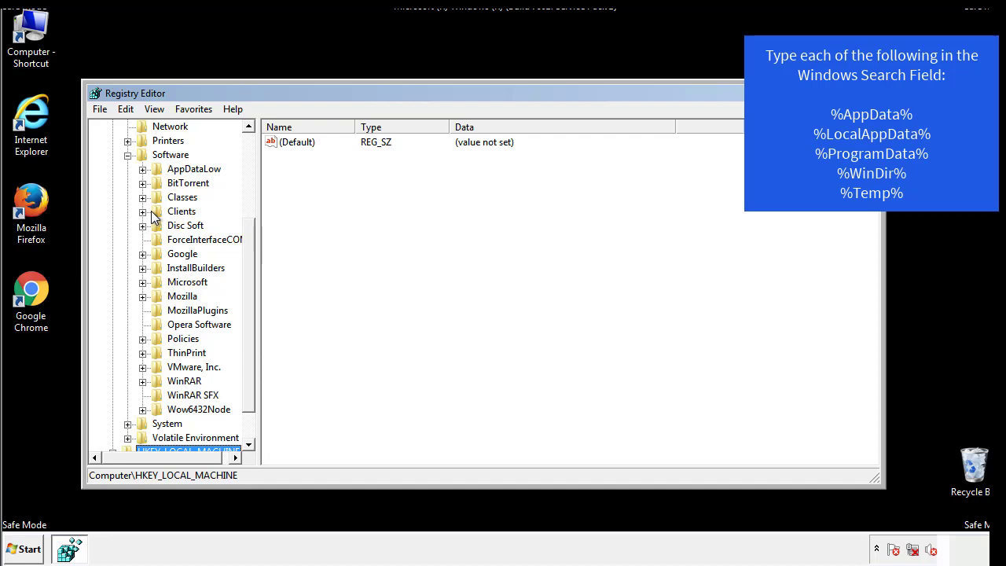
click(143, 281)
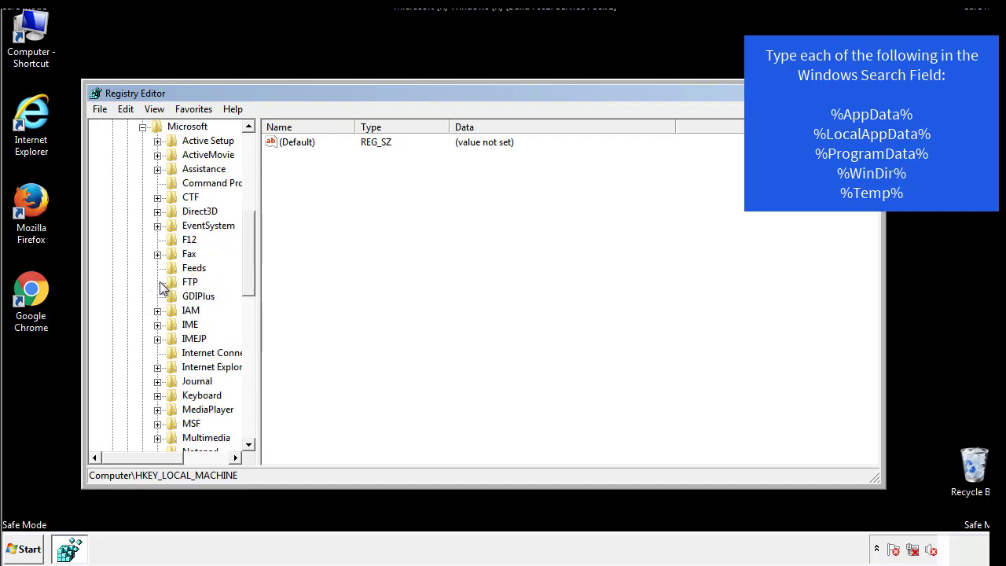
scroll(down, 3)
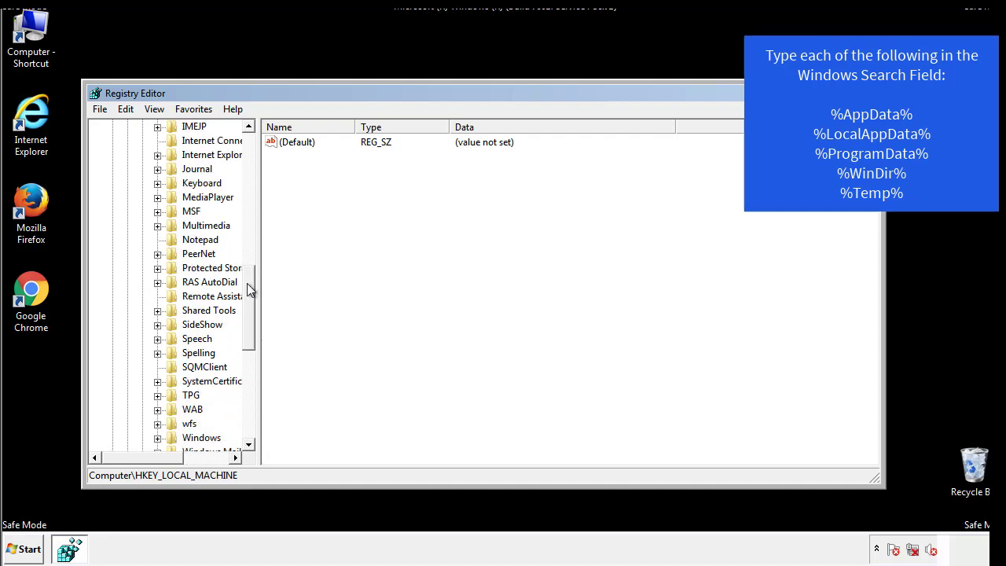
scroll(down, 3)
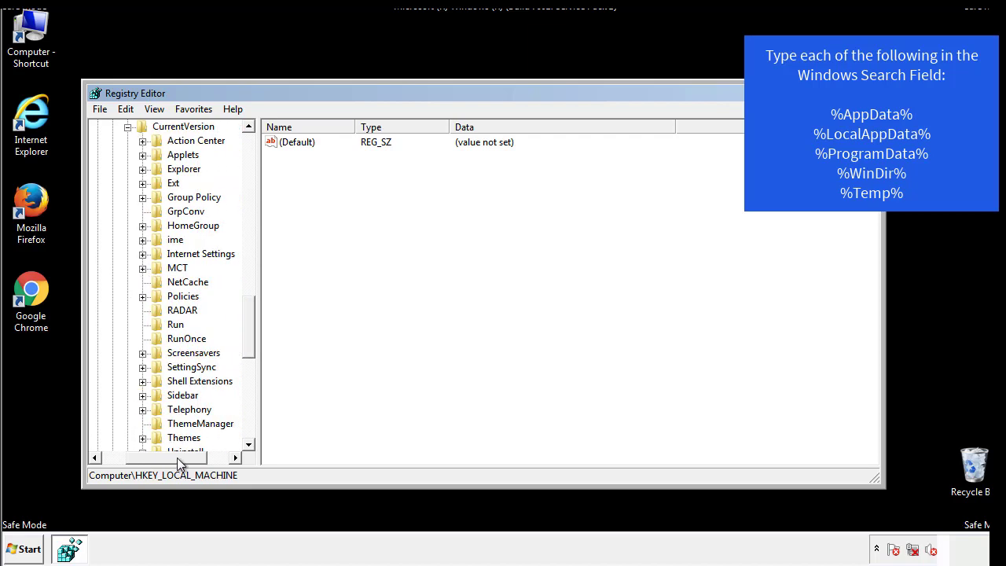
click(176, 324)
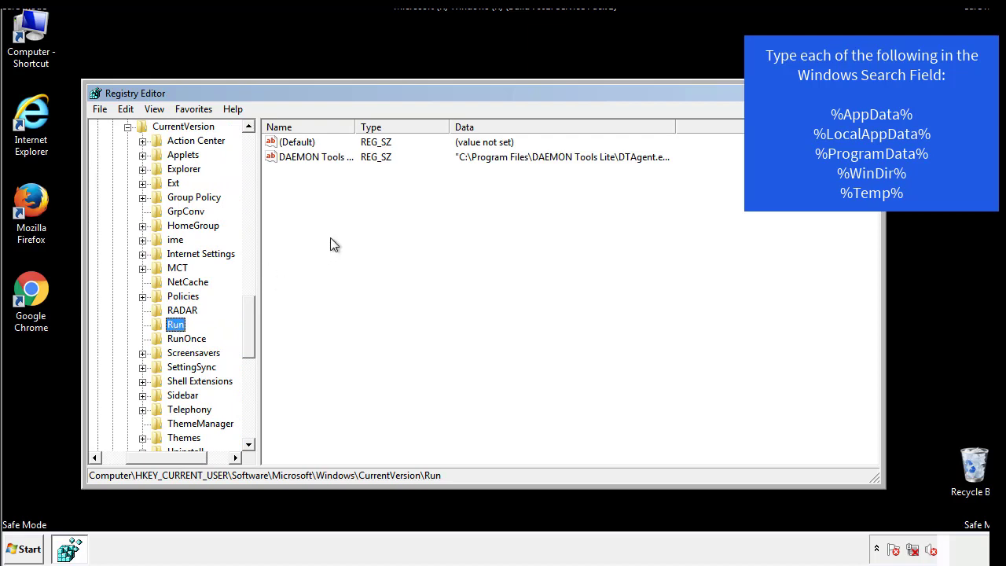
mouse_move(327, 171)
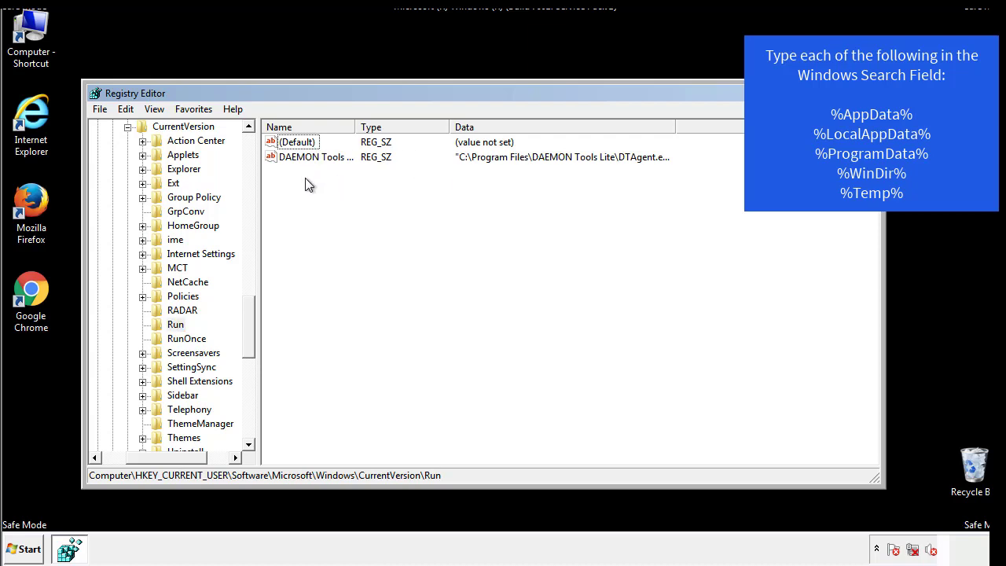
mouse_move(364, 186)
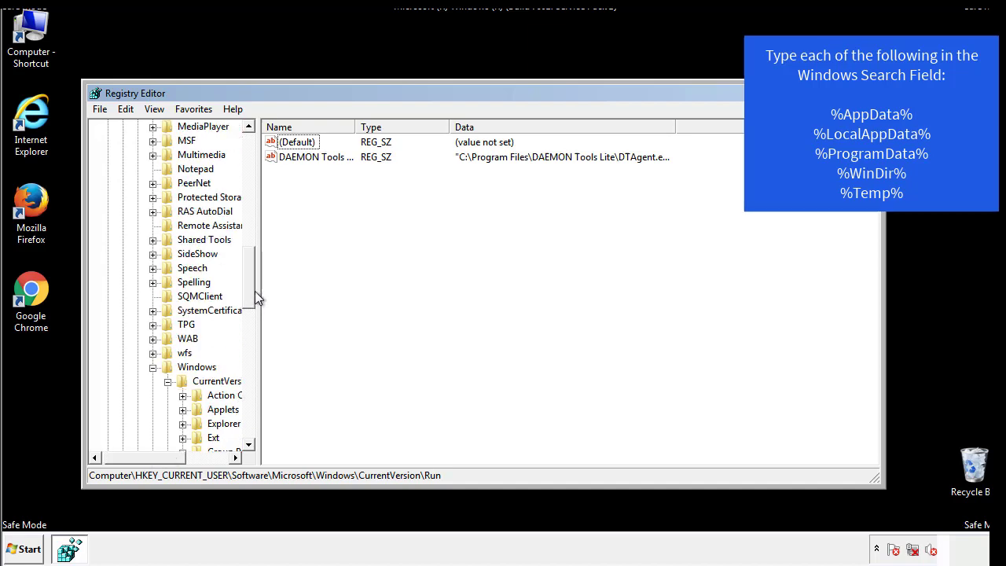
click(198, 366)
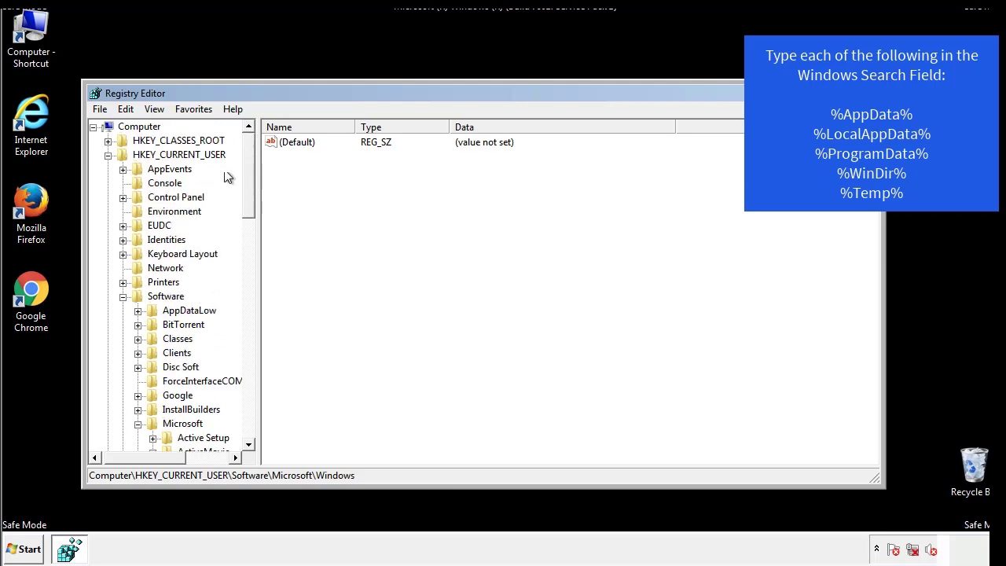
click(126, 108)
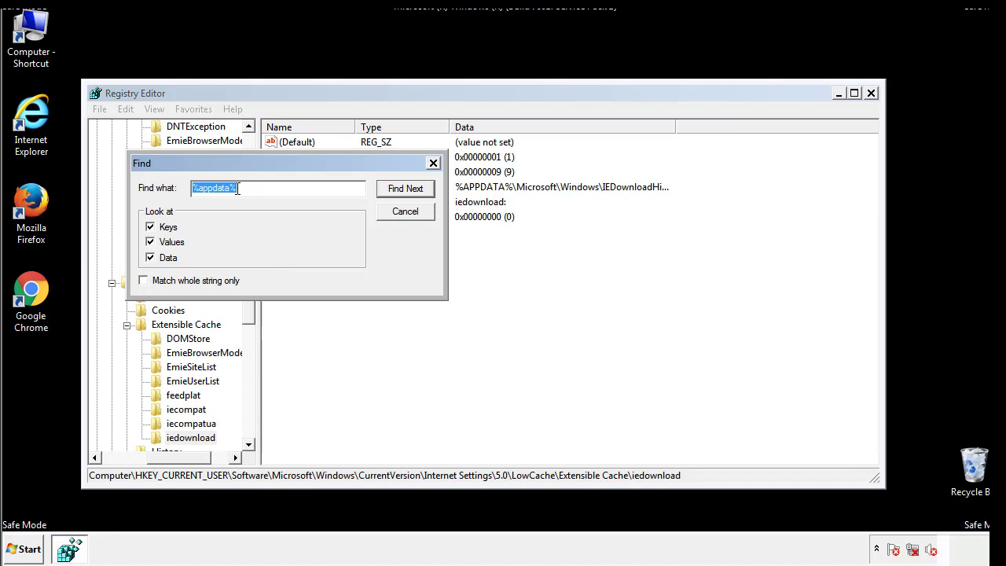
- Search the registry for %temp% to reach the Temporary Files VolumeCaches key
text(%4)
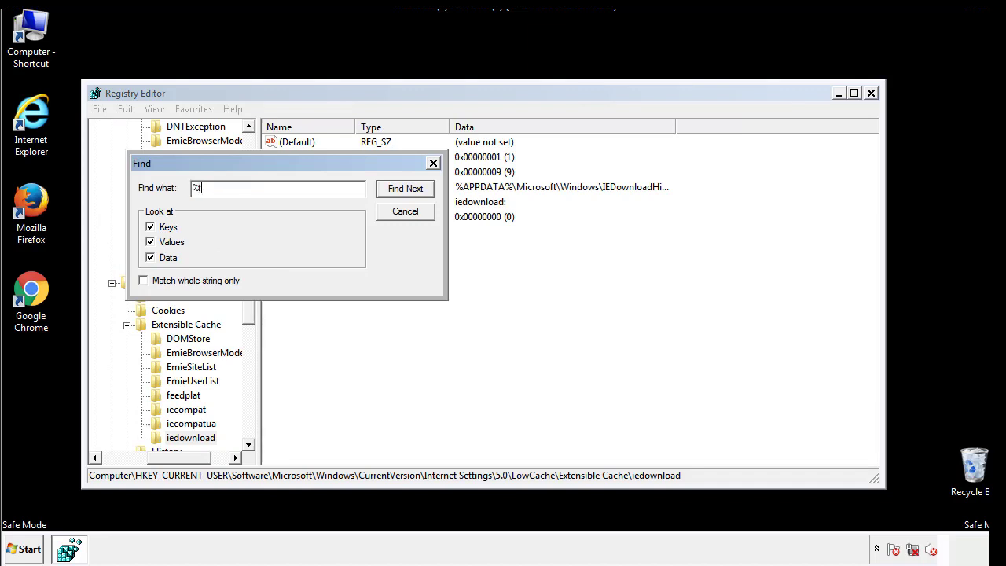
text(temp%)
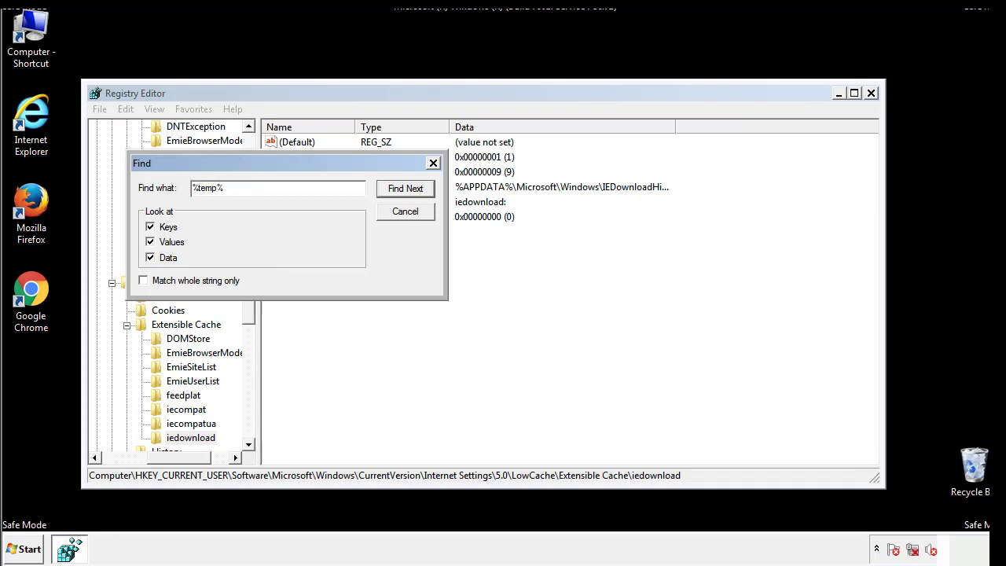
click(405, 189)
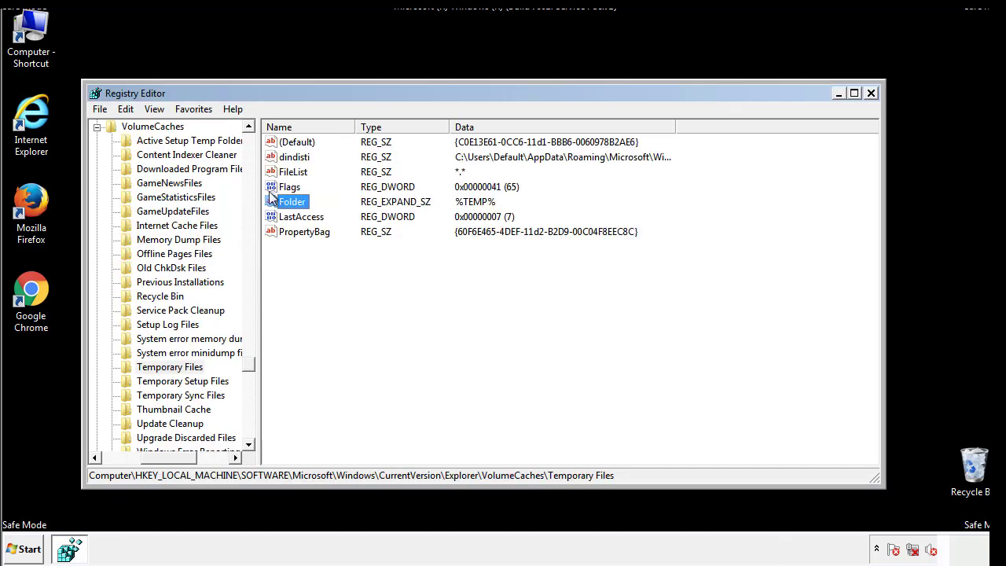
- Delete all values in the Temporary Files key and close Registry Editor
click(327, 258)
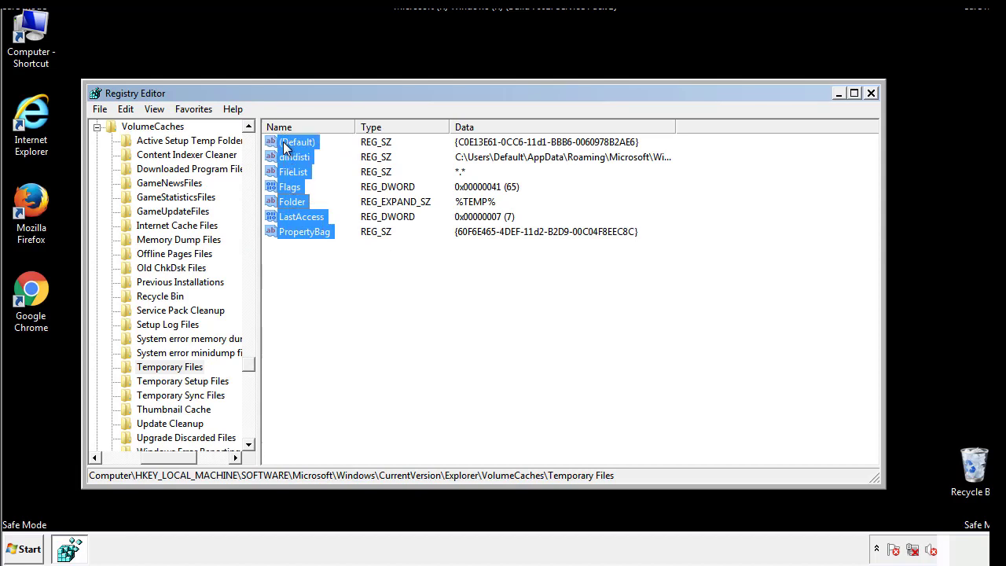
right_click(296, 157)
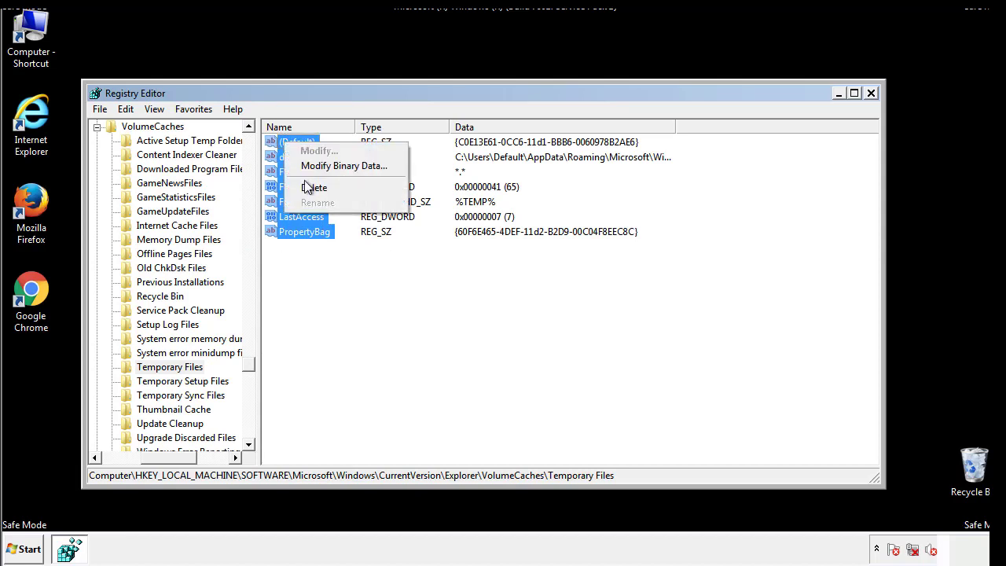
click(315, 187)
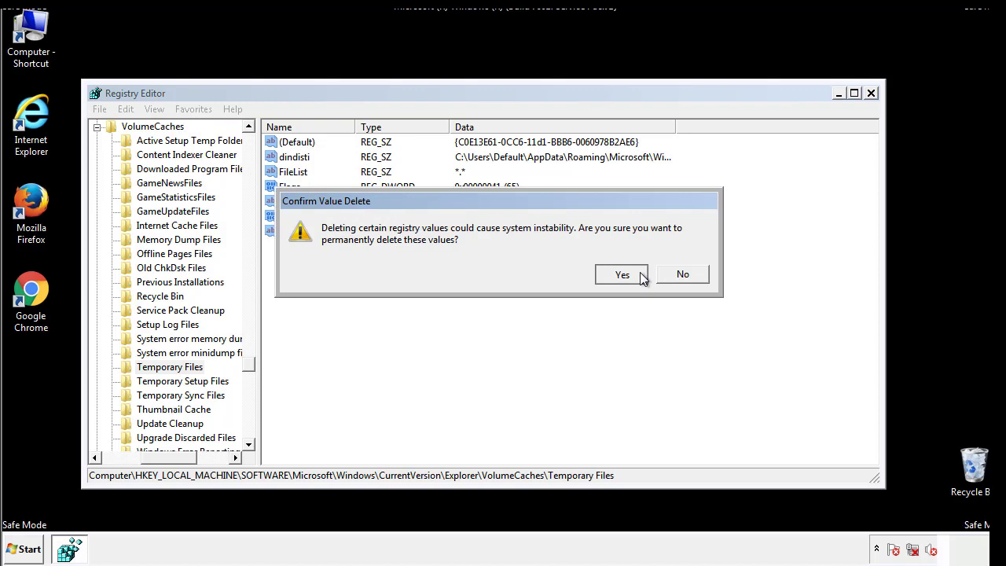
click(622, 273)
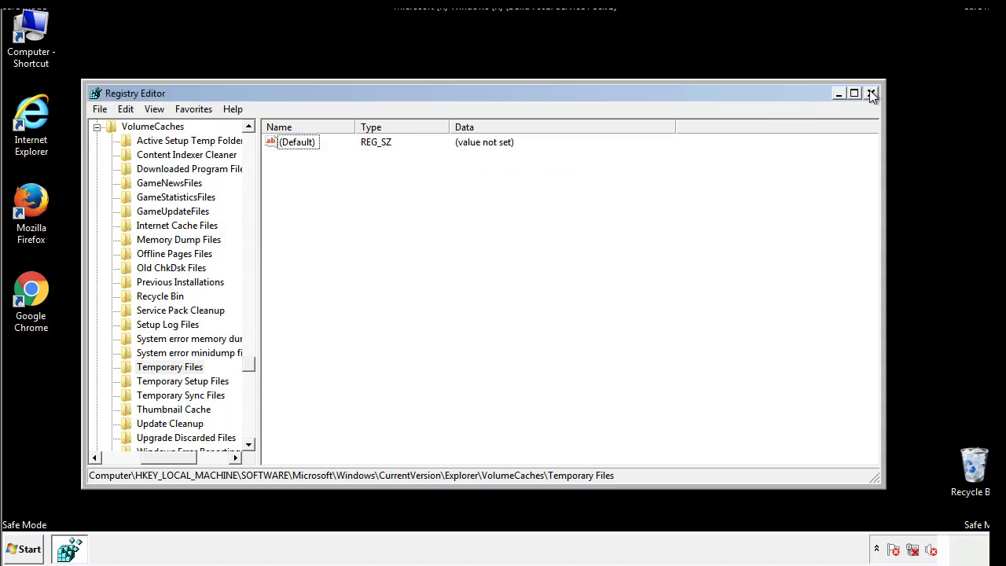
click(871, 94)
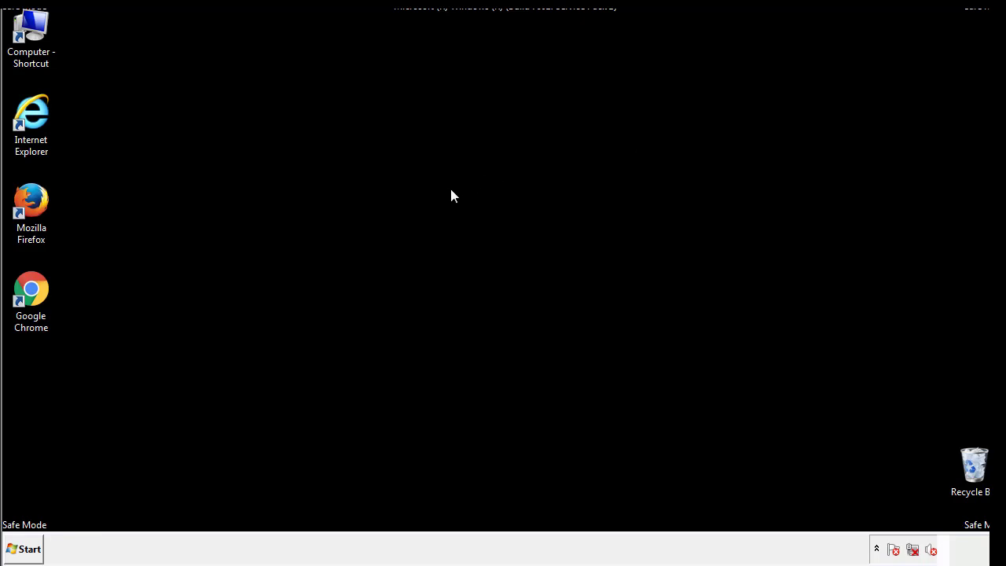
mouse_move(41, 393)
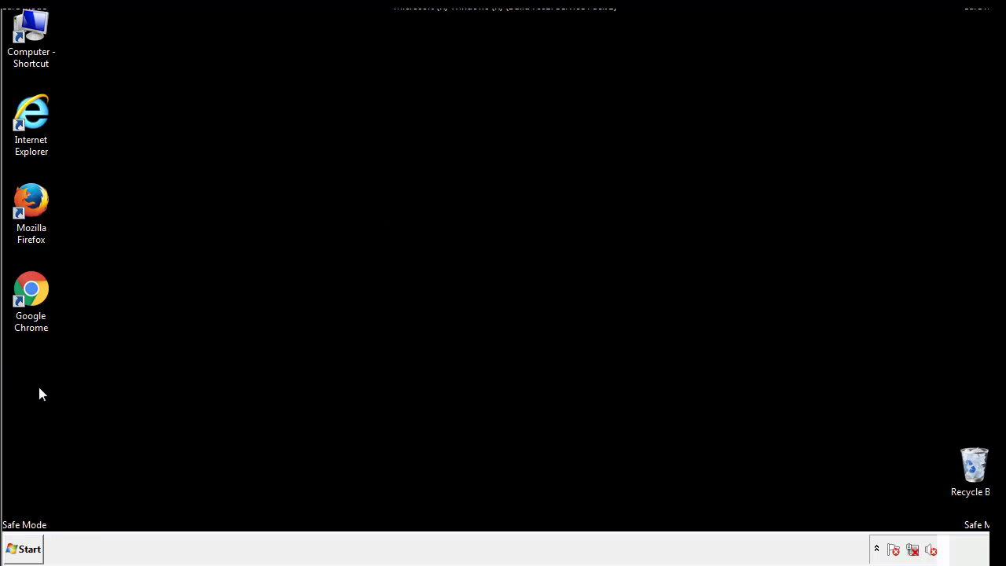
- Search 'msconfig' in the Start menu so the program appears as the match
click(24, 547)
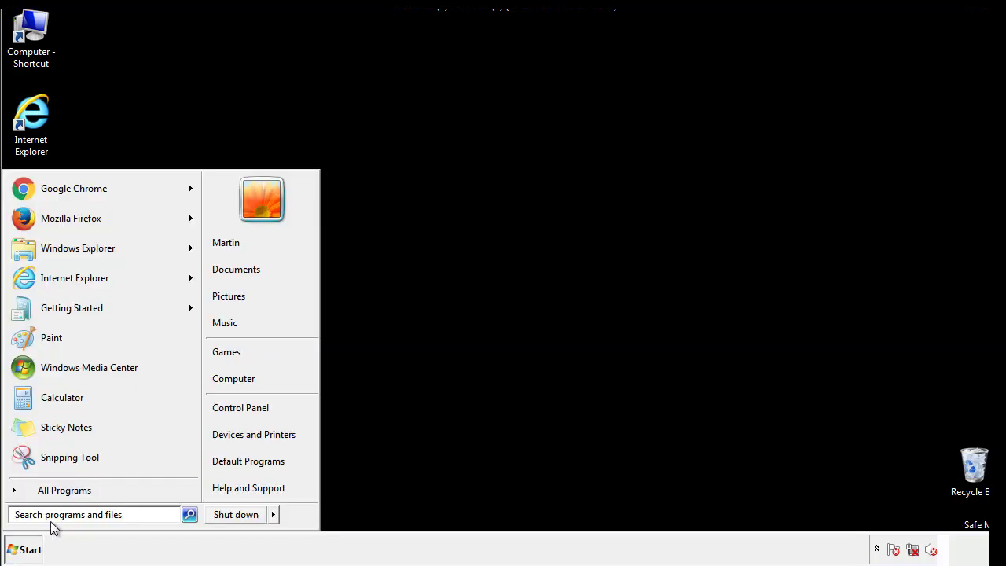
text(msconfig)
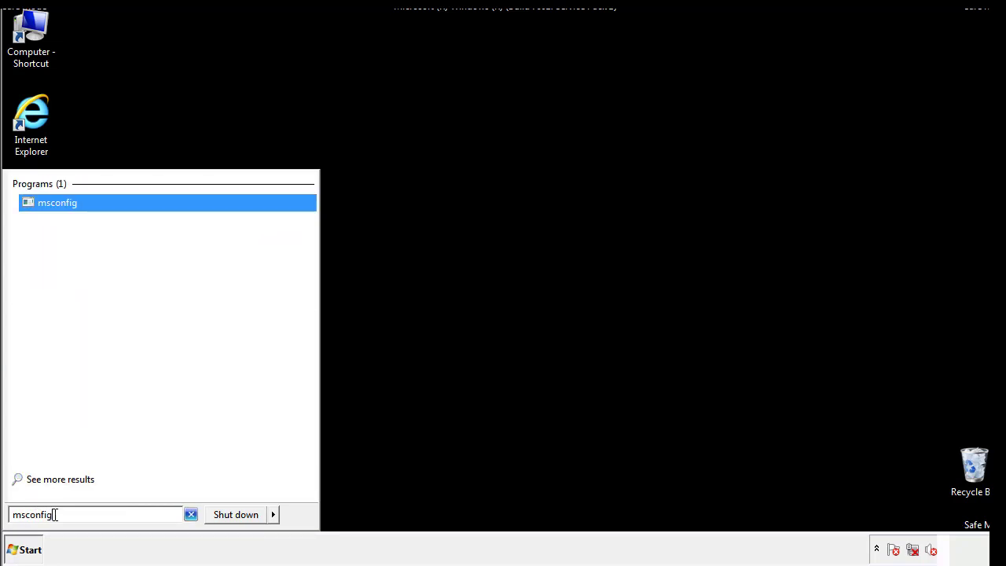
- Launch msconfig and uncheck Safe boot on the Boot settings for a normal restart
click(57, 201)
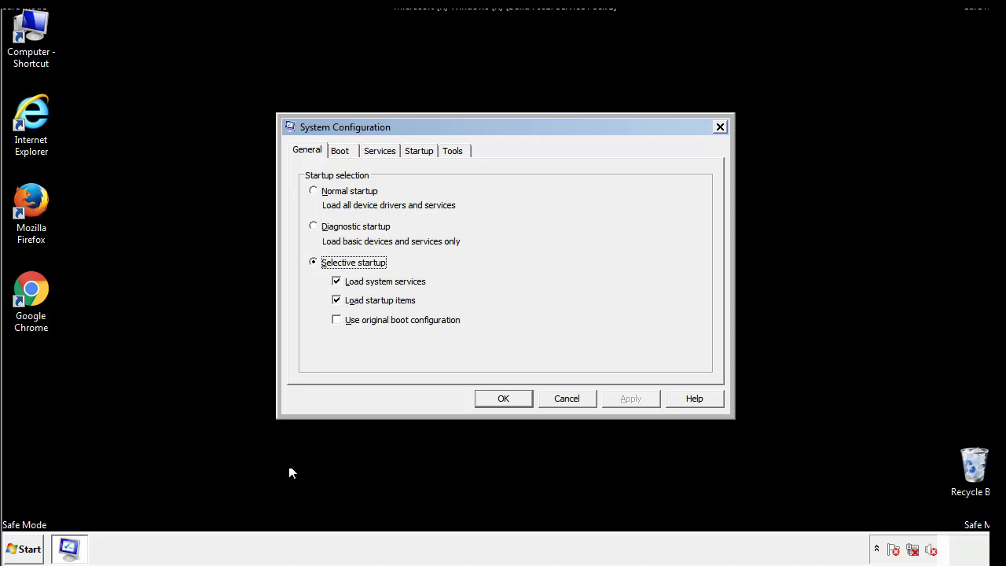
click(339, 151)
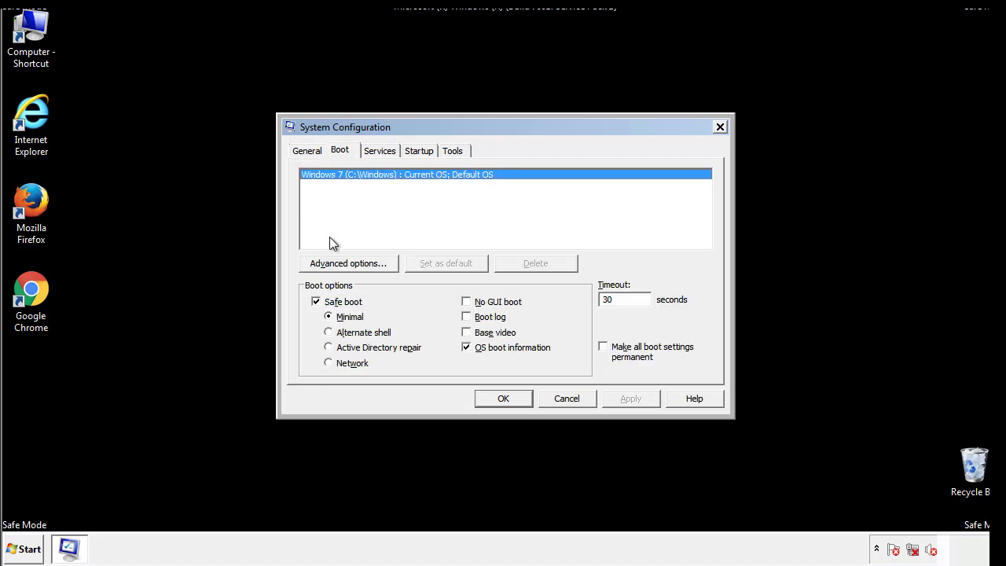
click(315, 301)
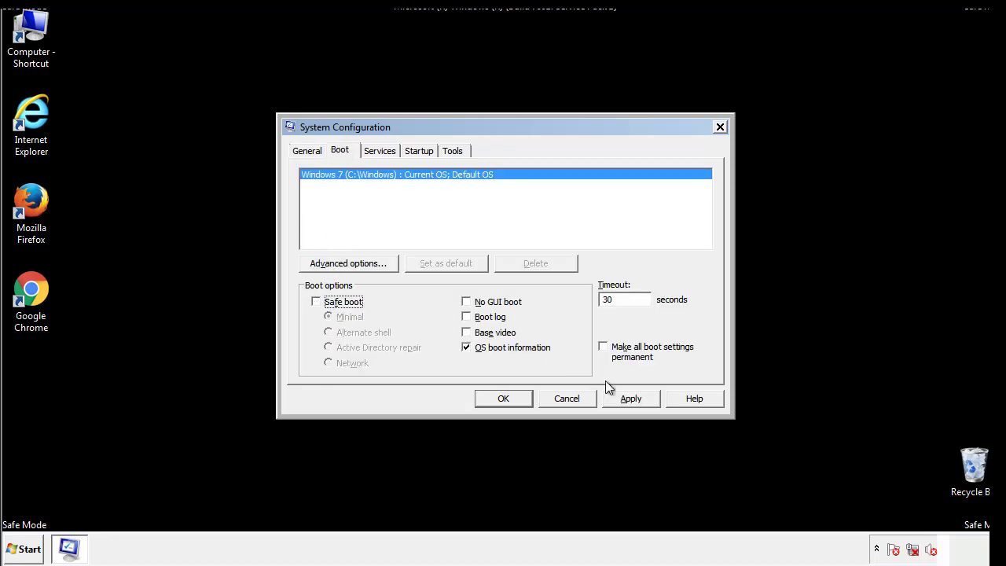